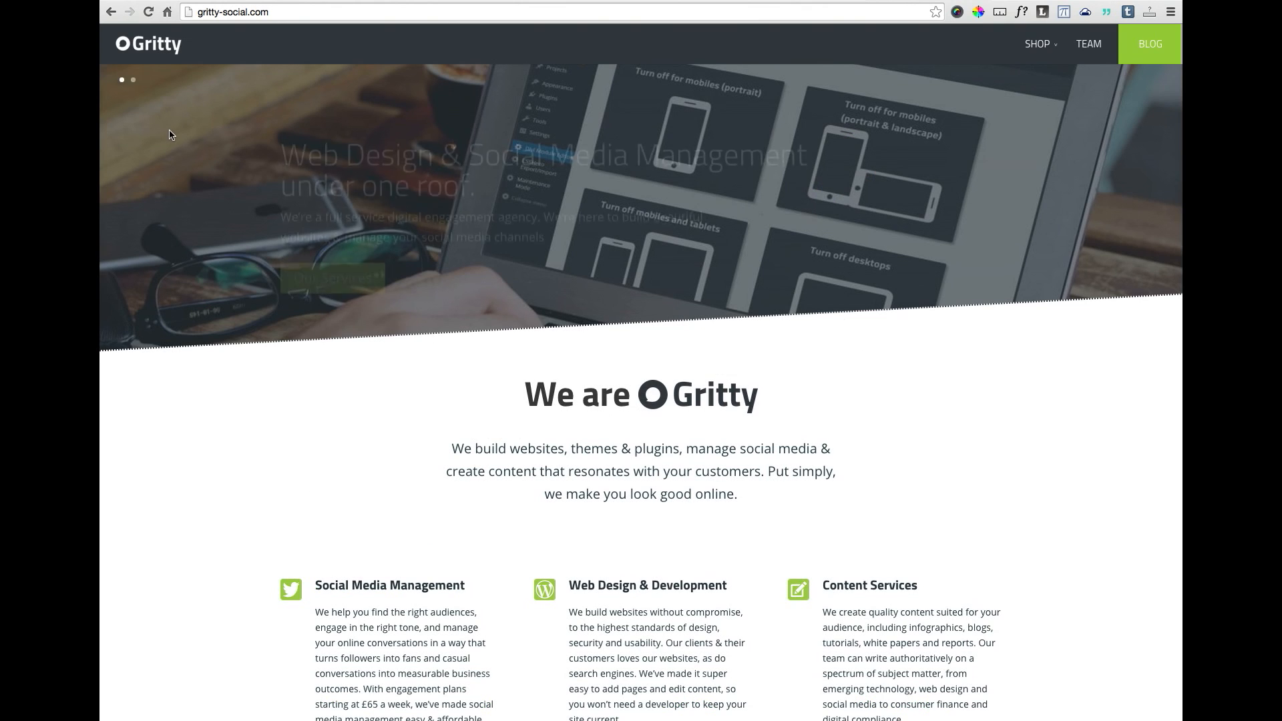
- Scroll down the Elegant Themes Blog listing to reach the 'How To Create A Child Theme' post
scroll(down, 3)
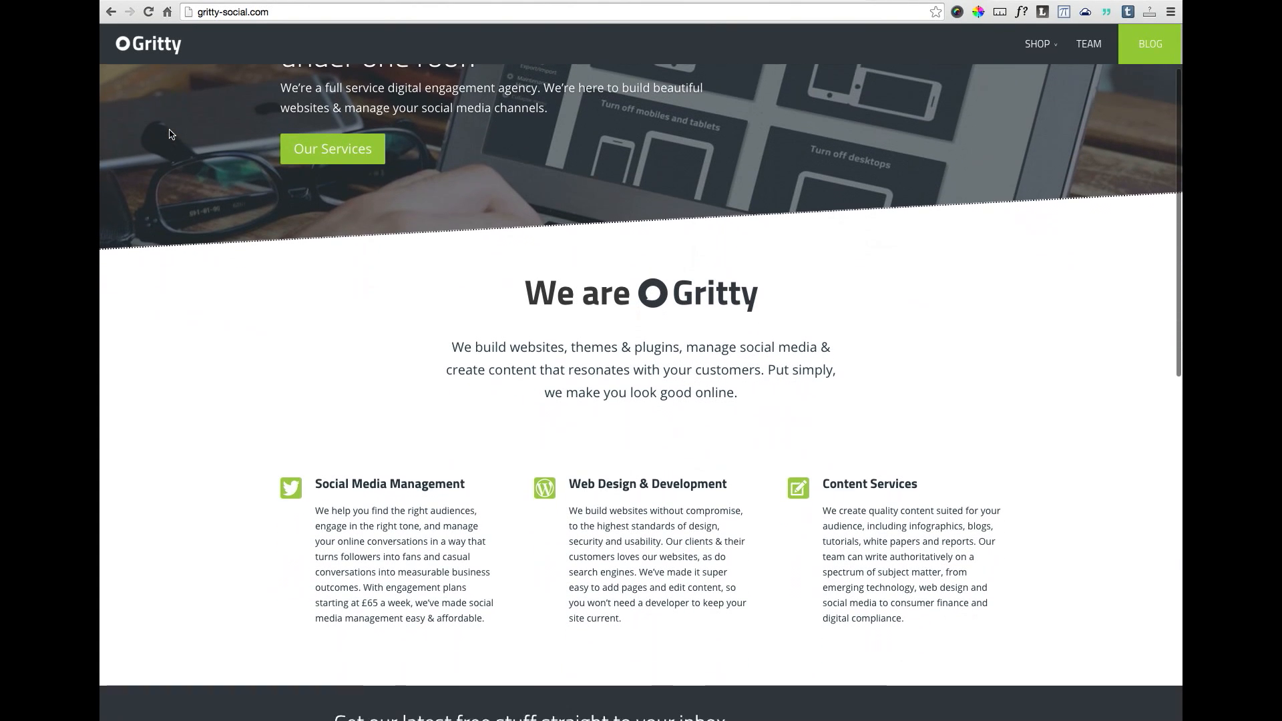
scroll(down, 3)
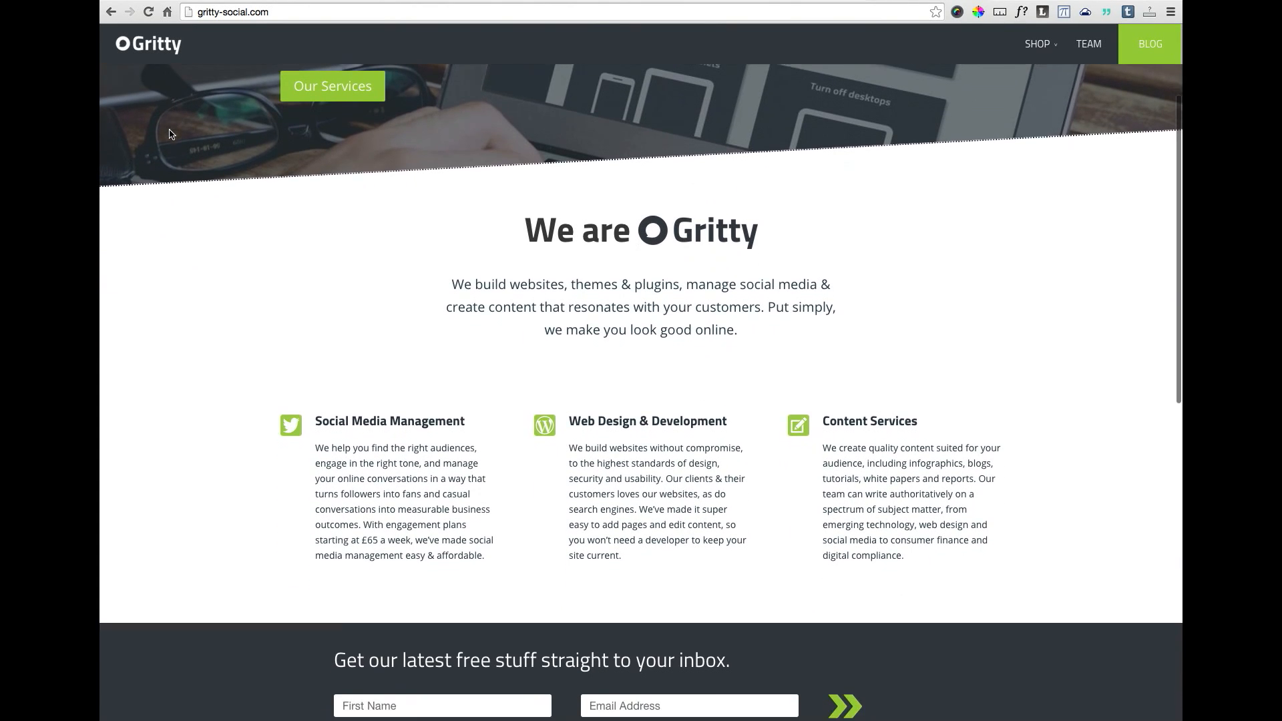
scroll(down, 3)
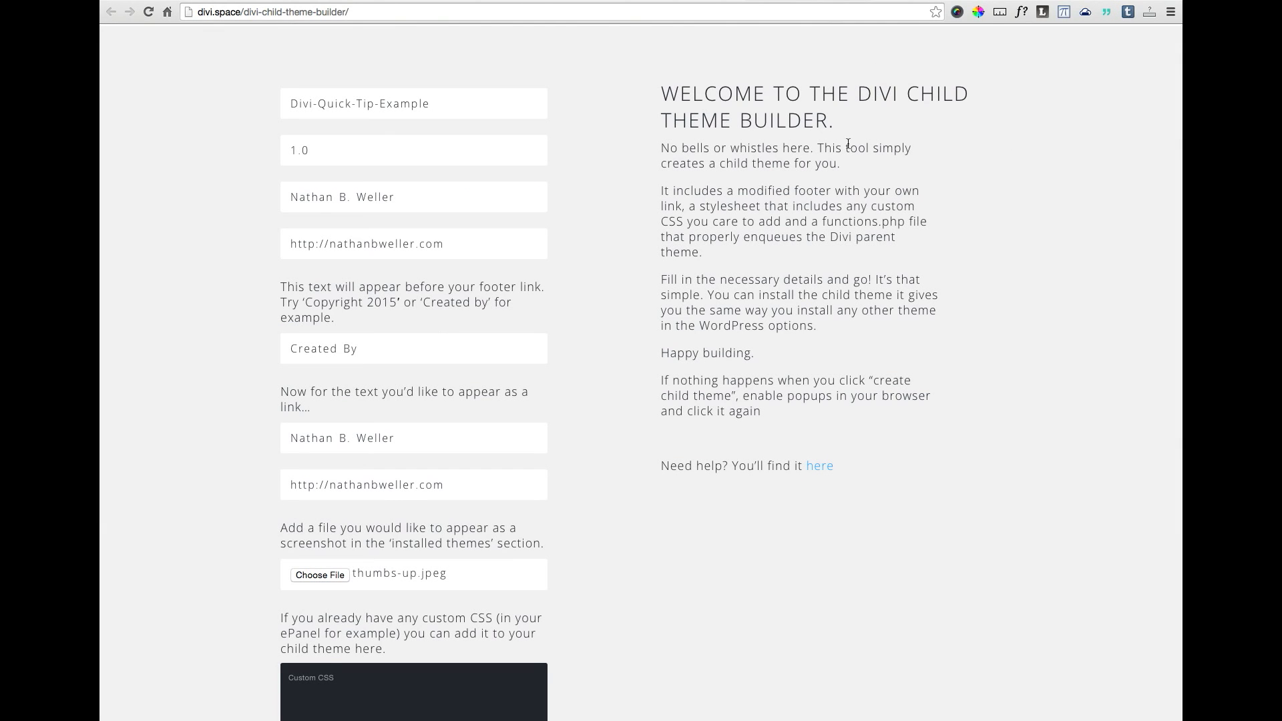
mouse_move(1030, 120)
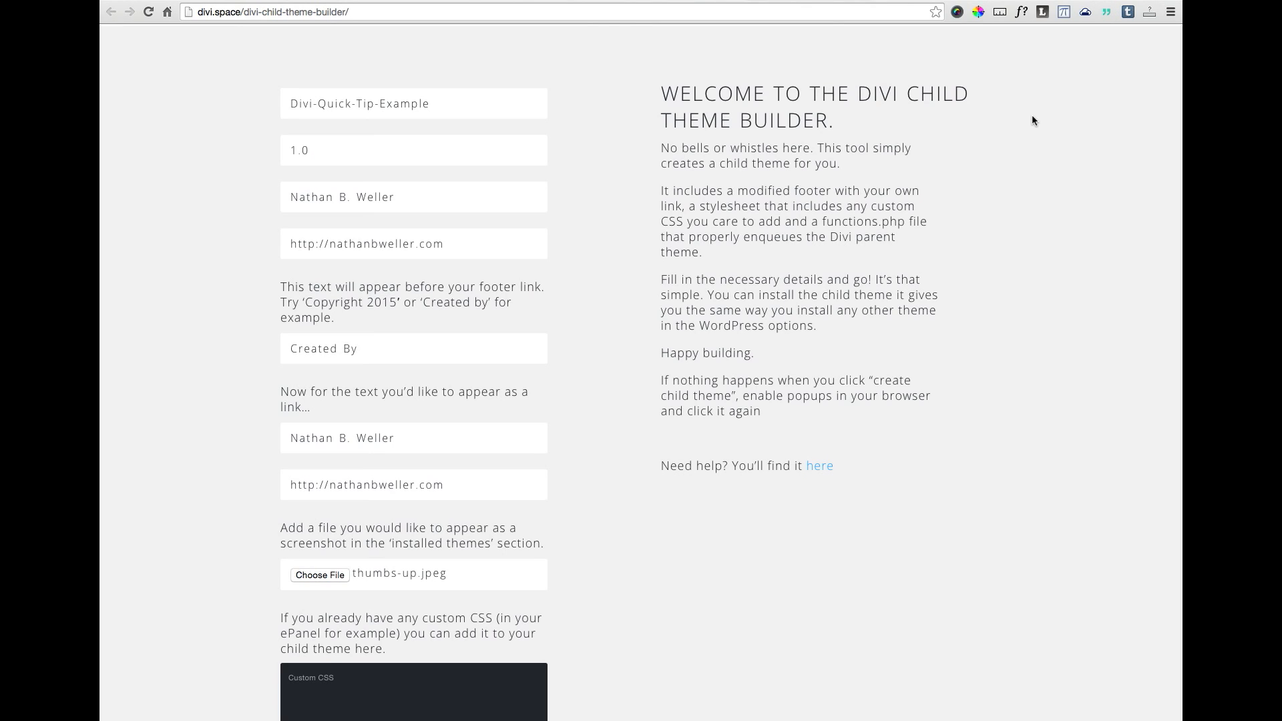
mouse_move(798, 107)
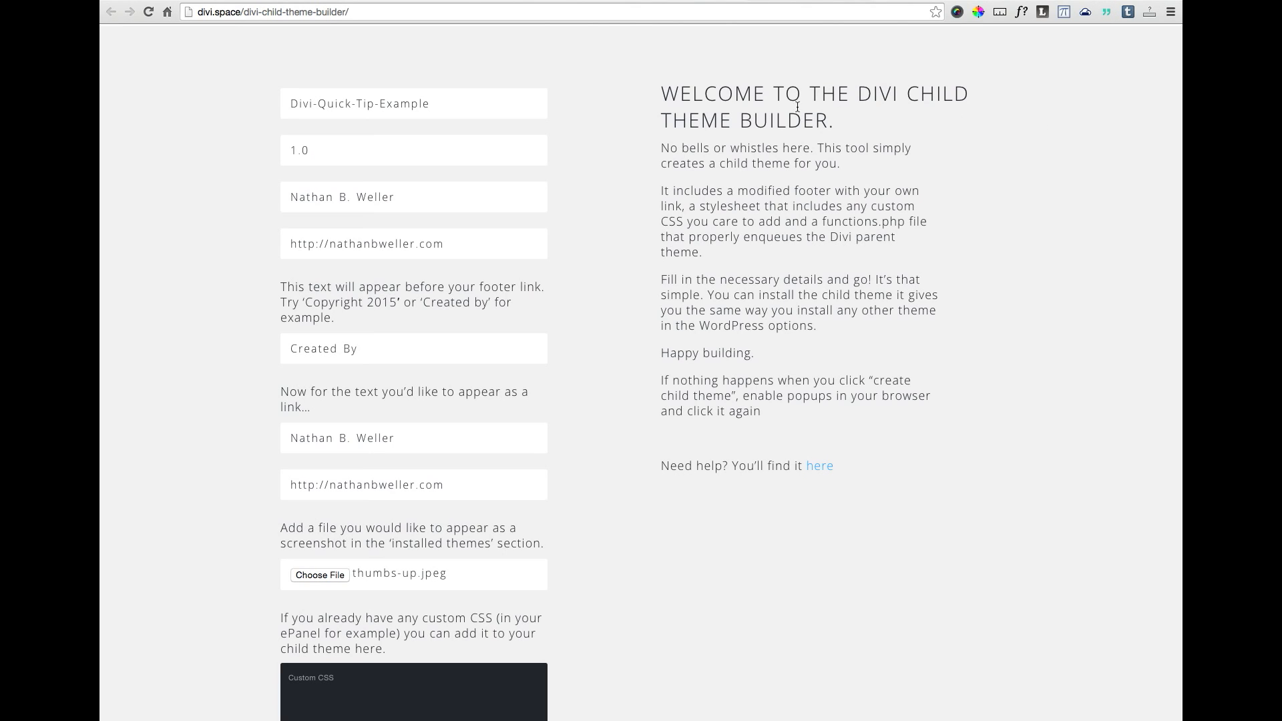
mouse_move(550, 112)
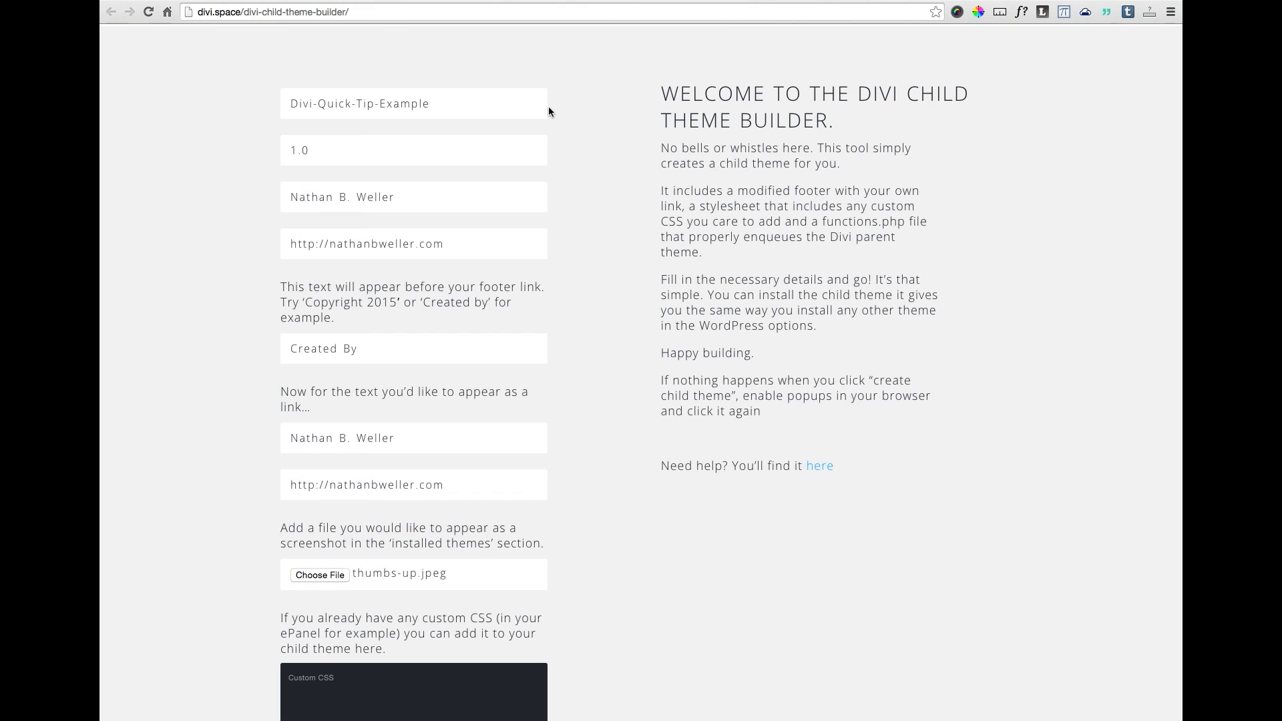
mouse_move(595, 107)
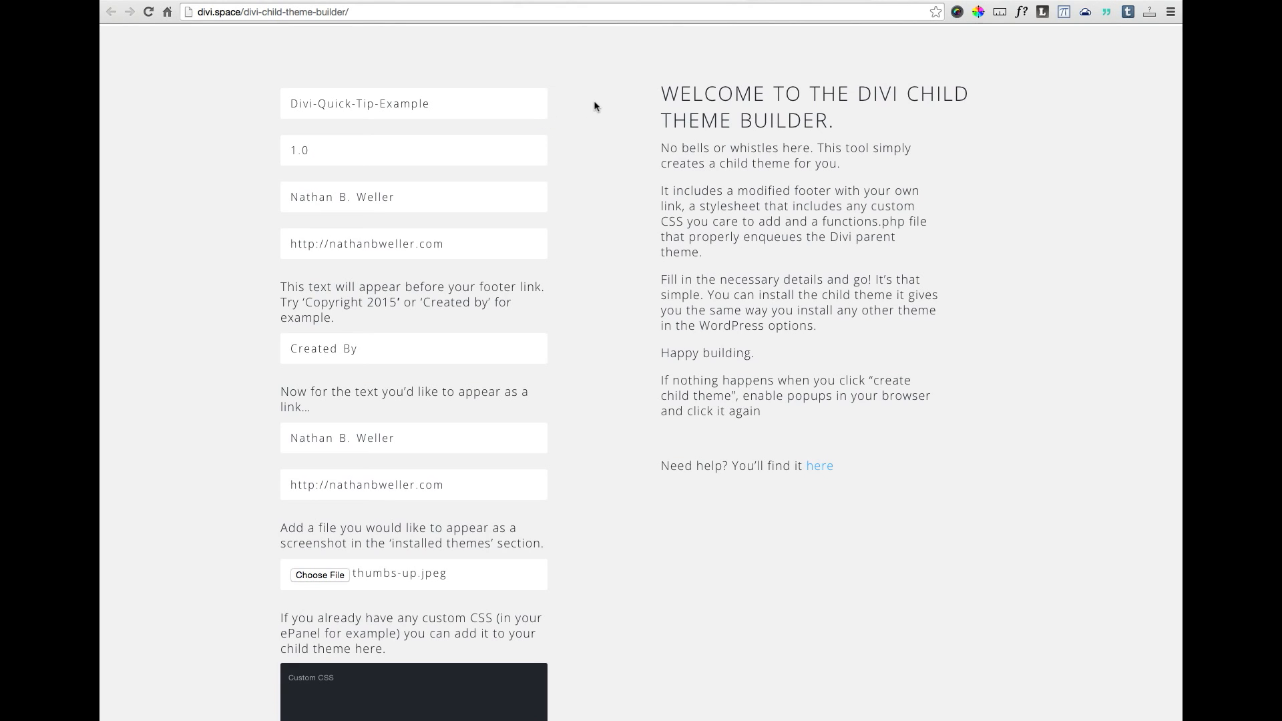
scroll(down, 3)
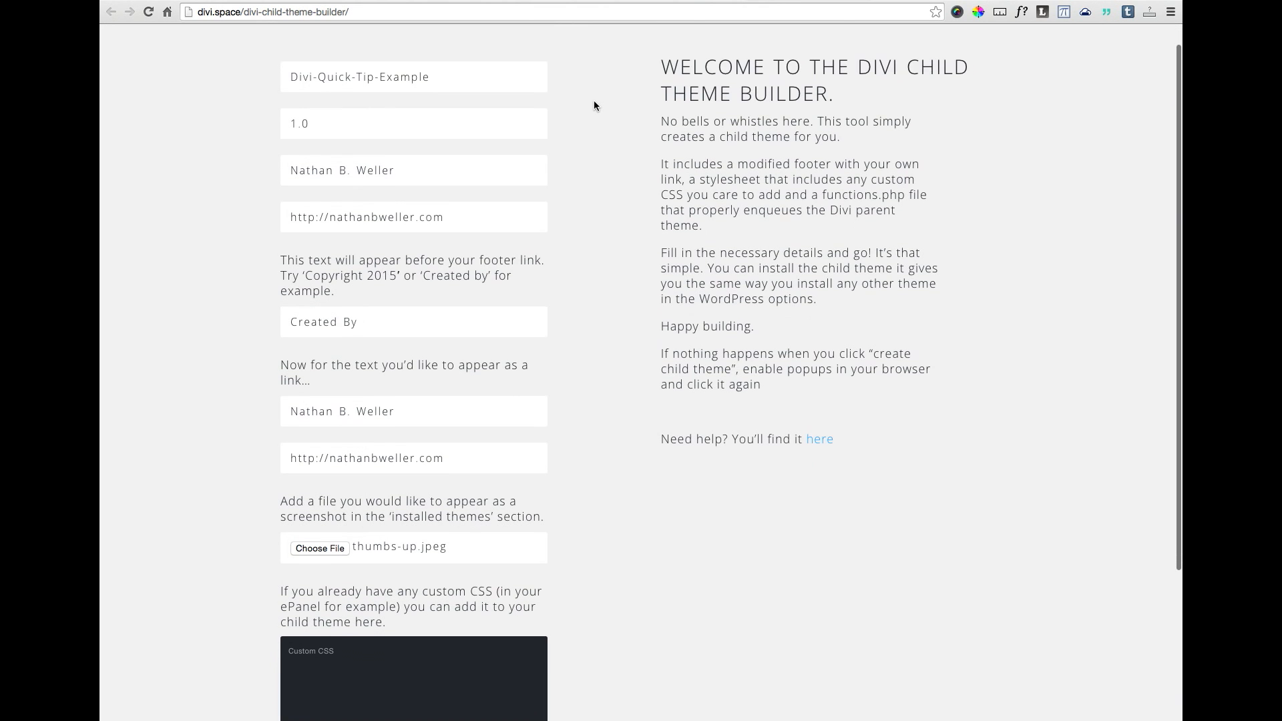
scroll(down, 3)
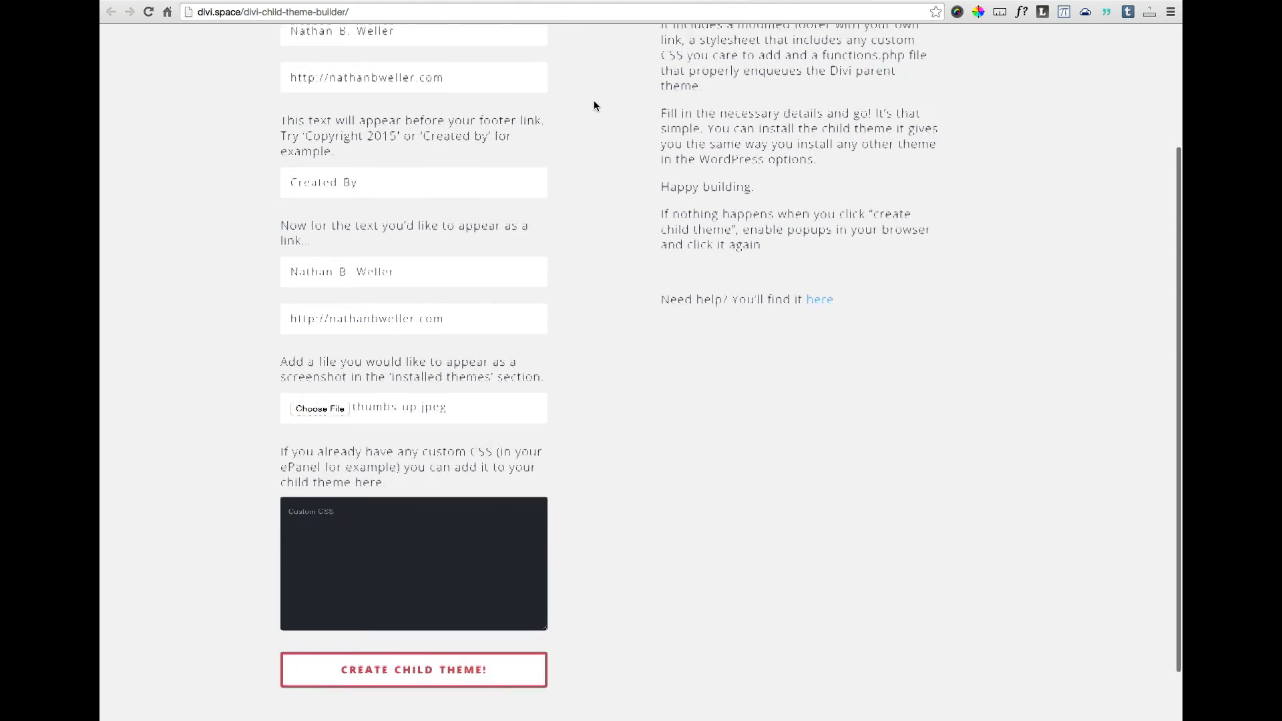
scroll(down, 3)
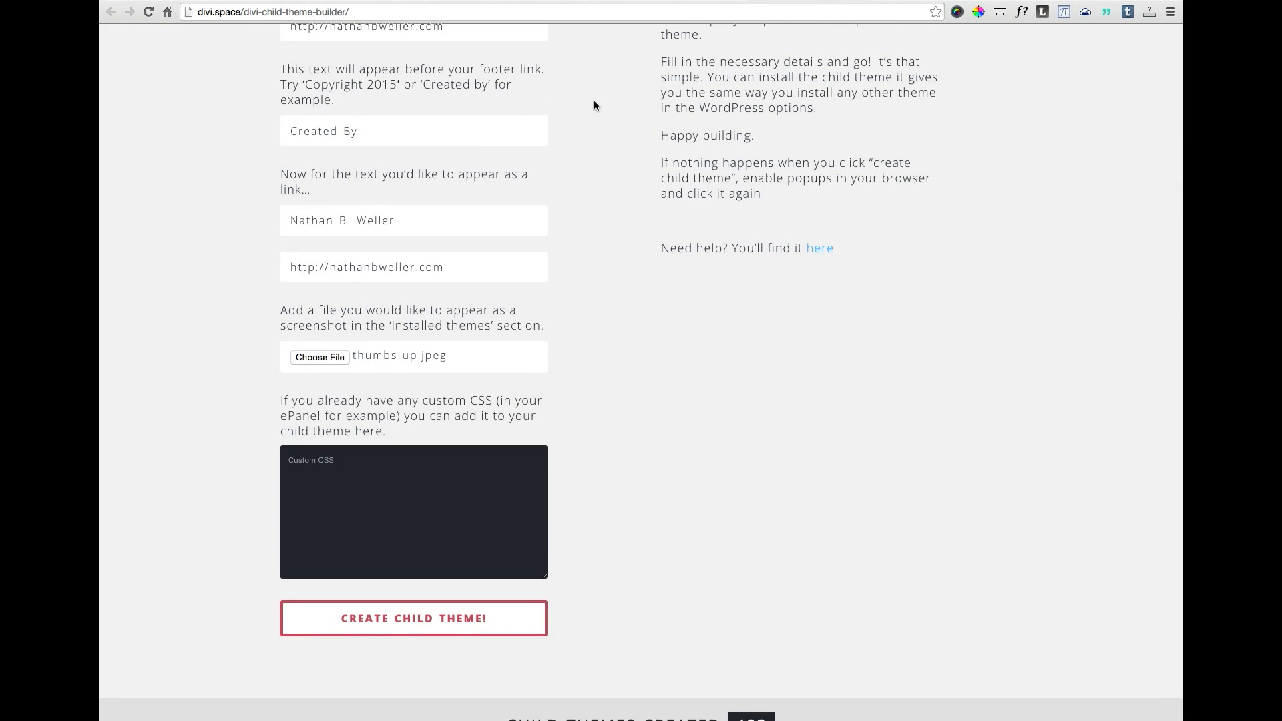
scroll(down, 3)
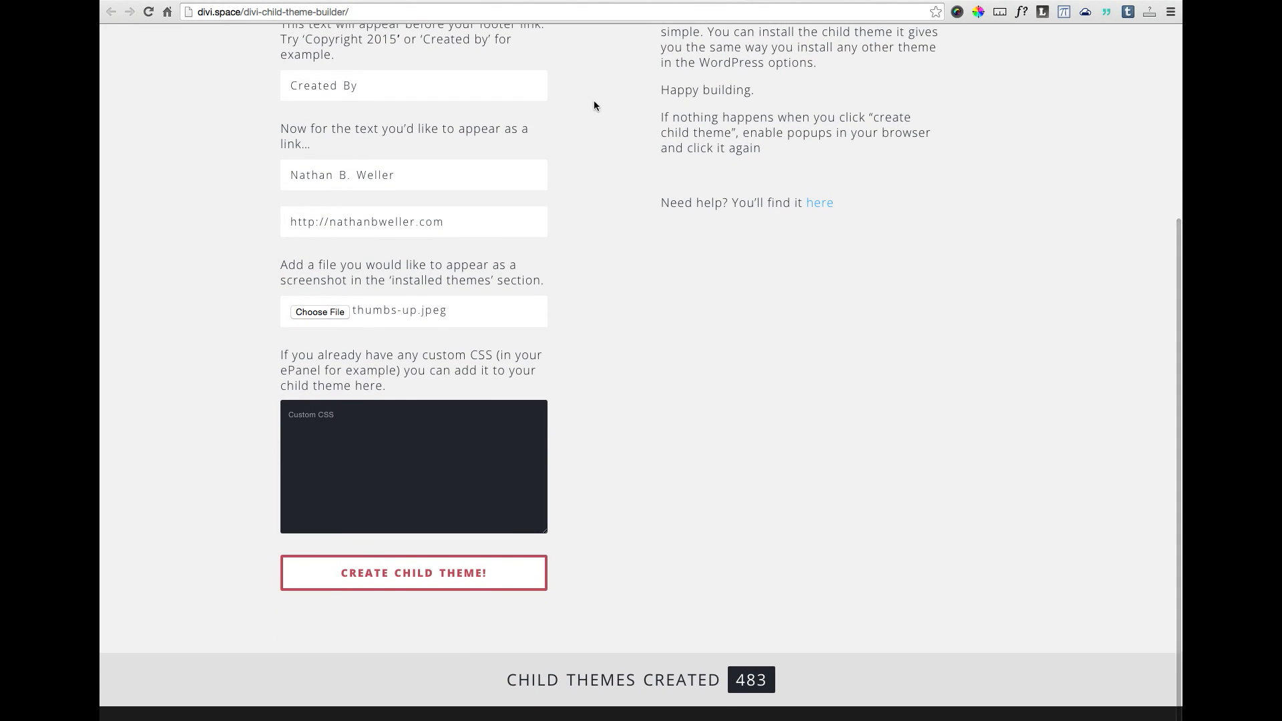
mouse_move(619, 219)
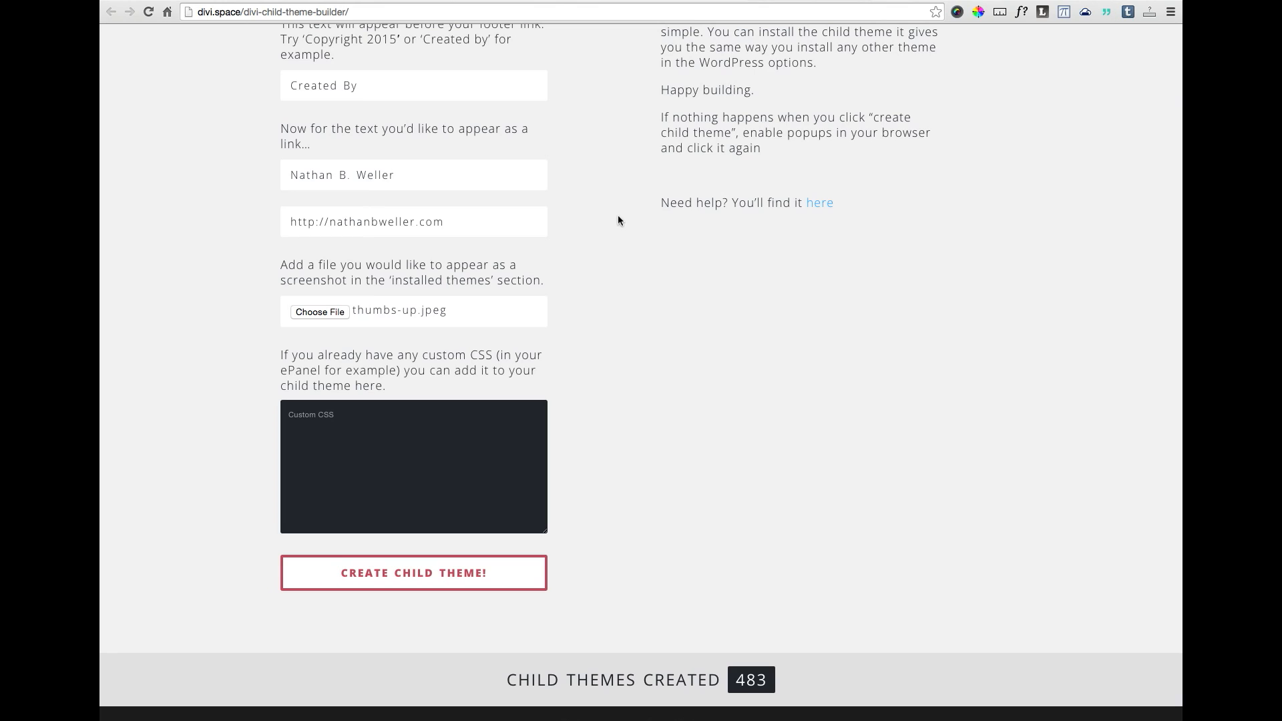
mouse_move(363, 336)
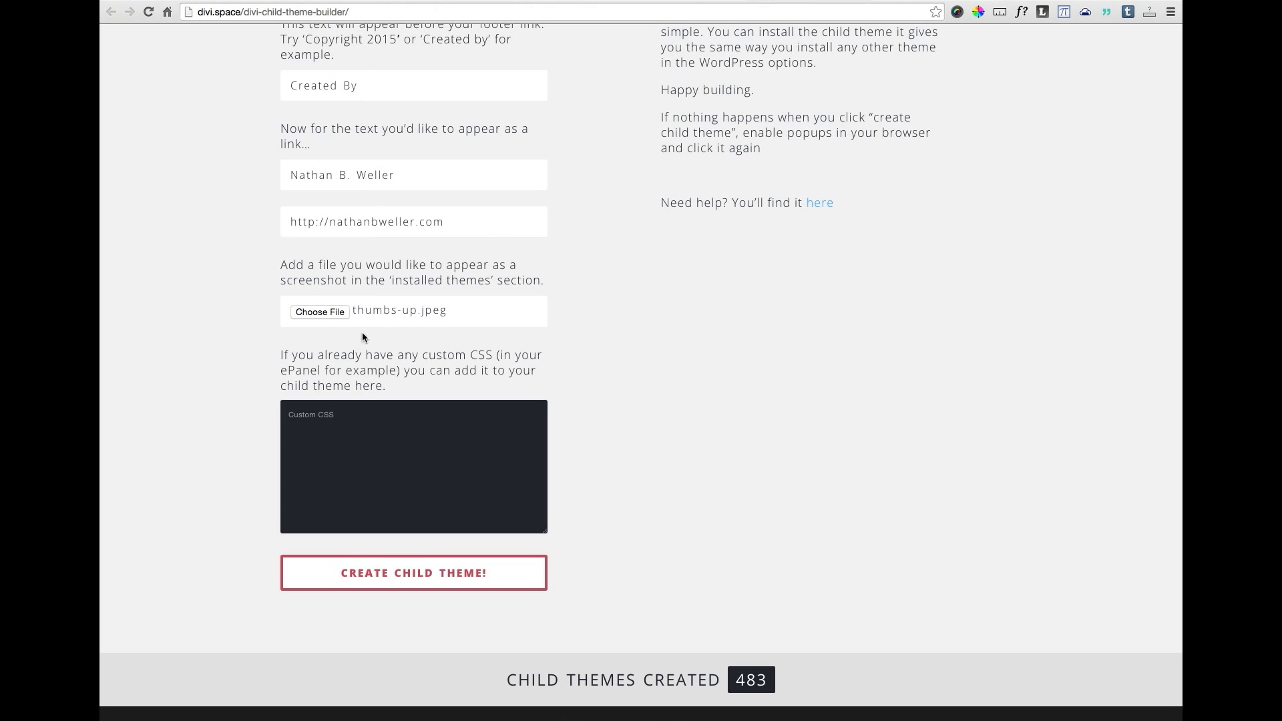
mouse_move(590, 307)
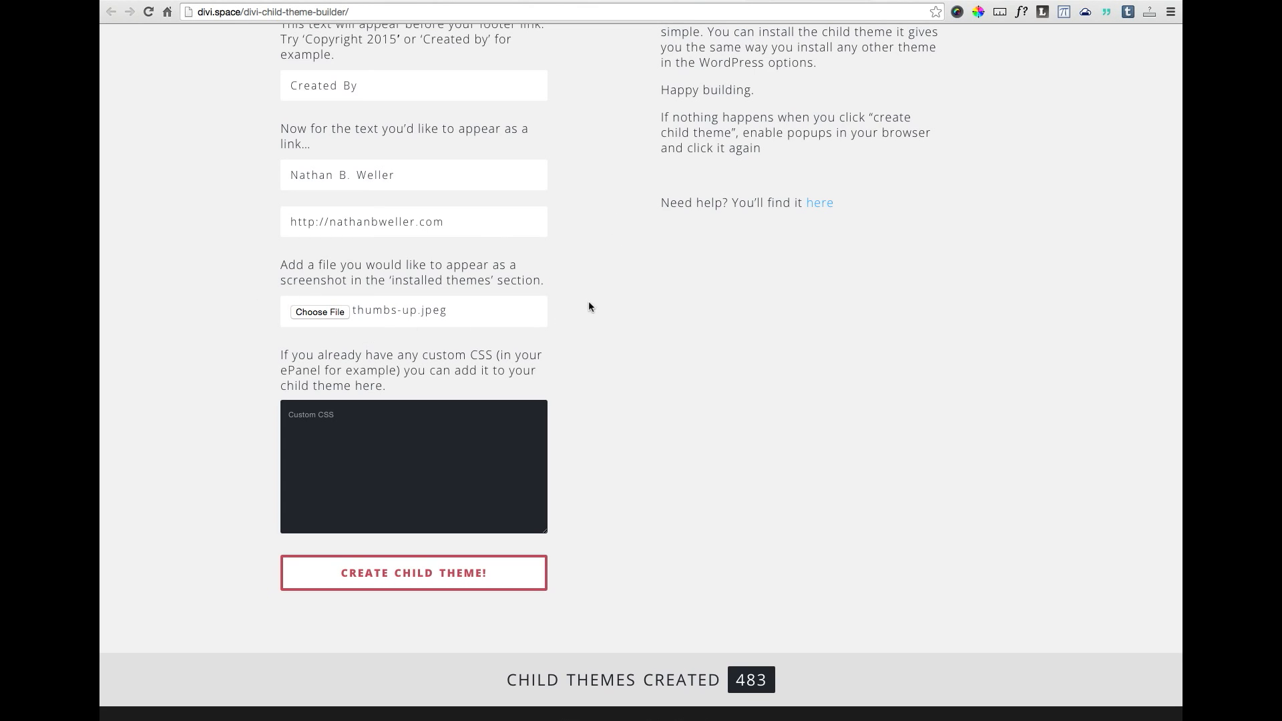
mouse_move(601, 354)
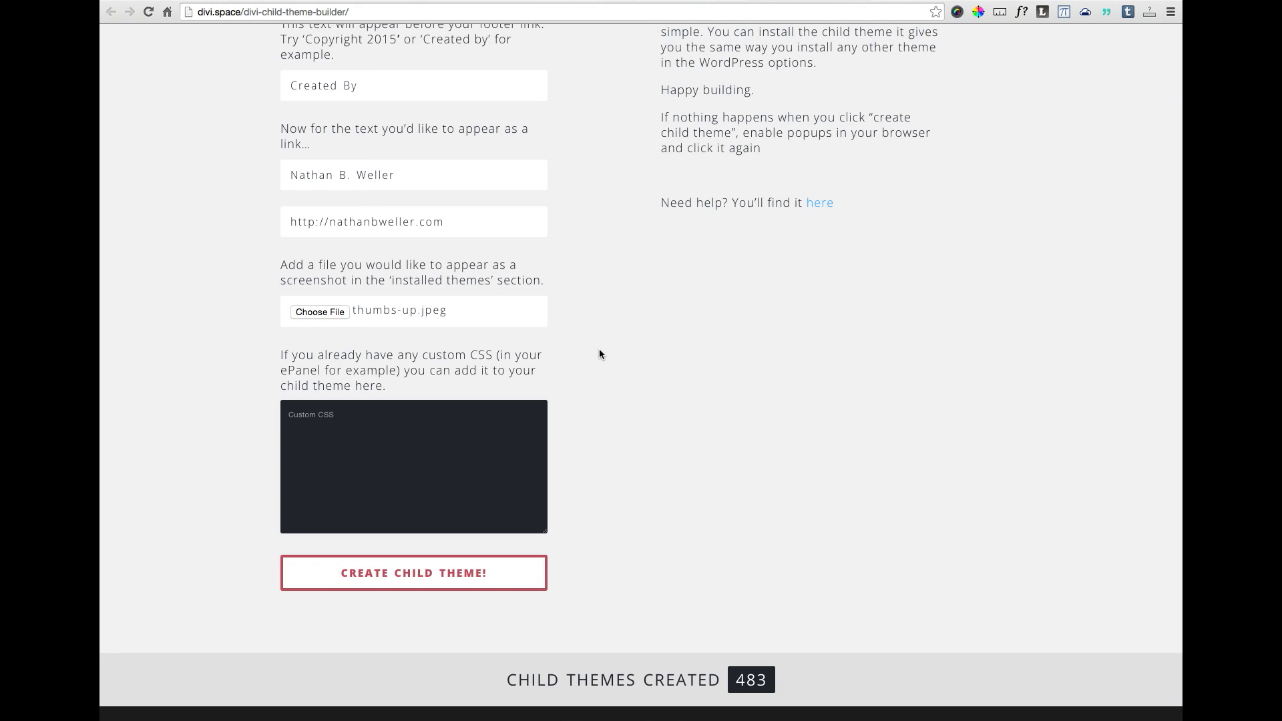
- Read the child theme tutorial from Getting Started down to Activating Your Child Theme and CSS
click(414, 571)
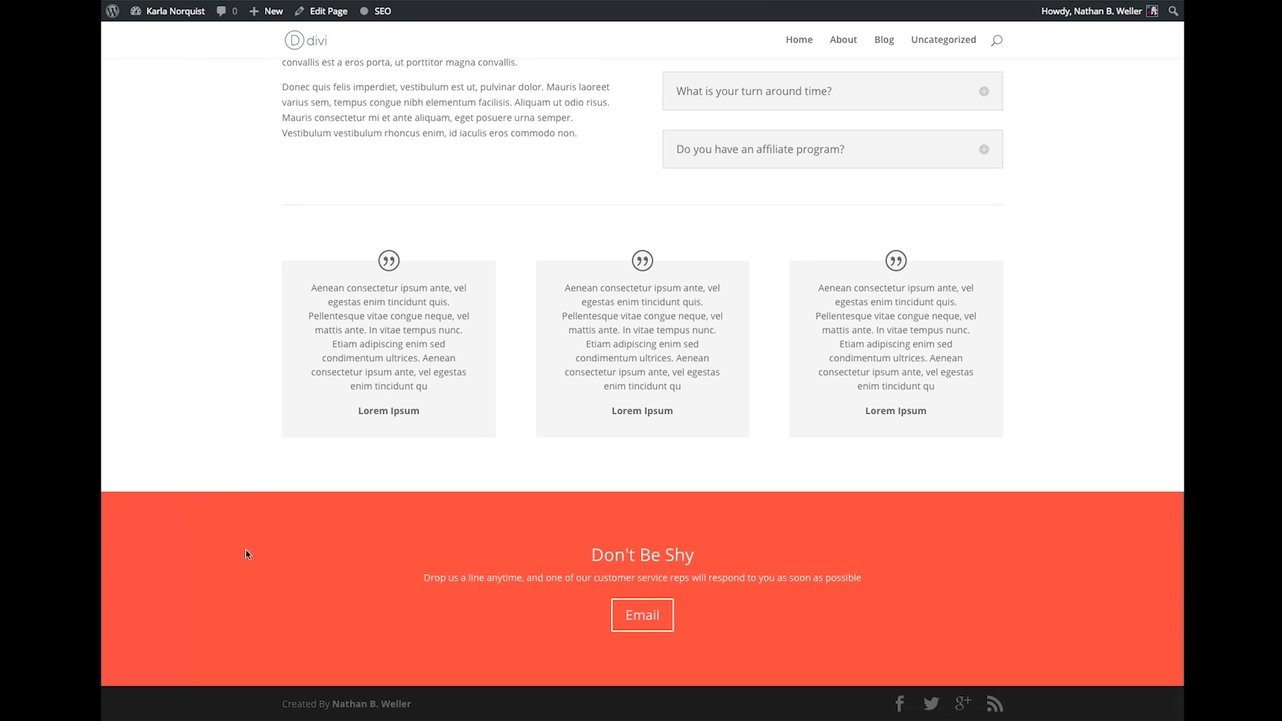
mouse_move(292, 705)
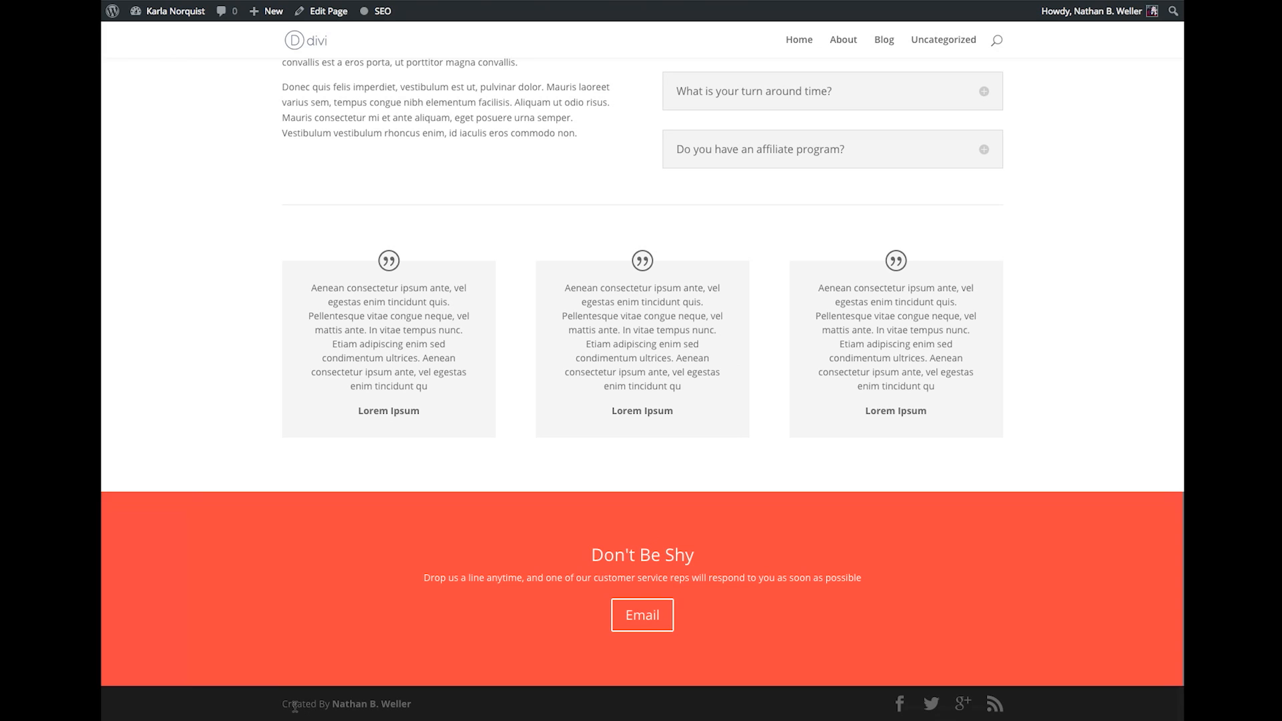
mouse_move(231, 462)
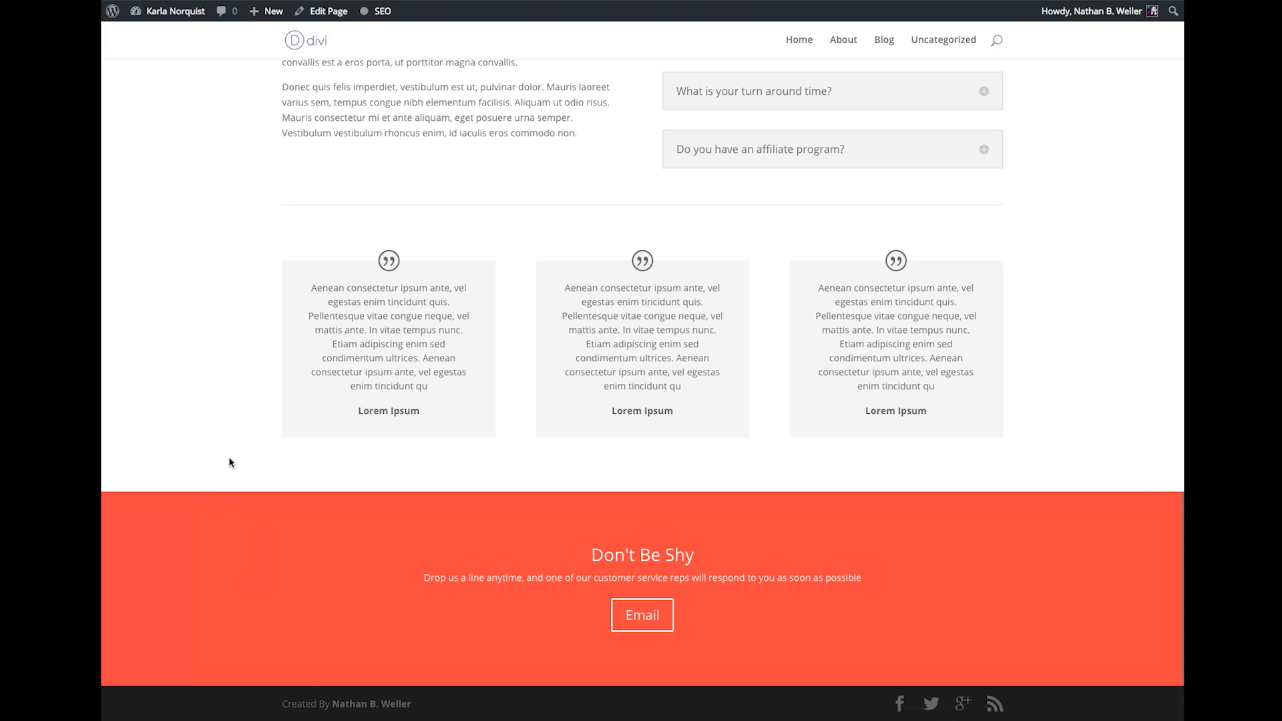
mouse_move(248, 387)
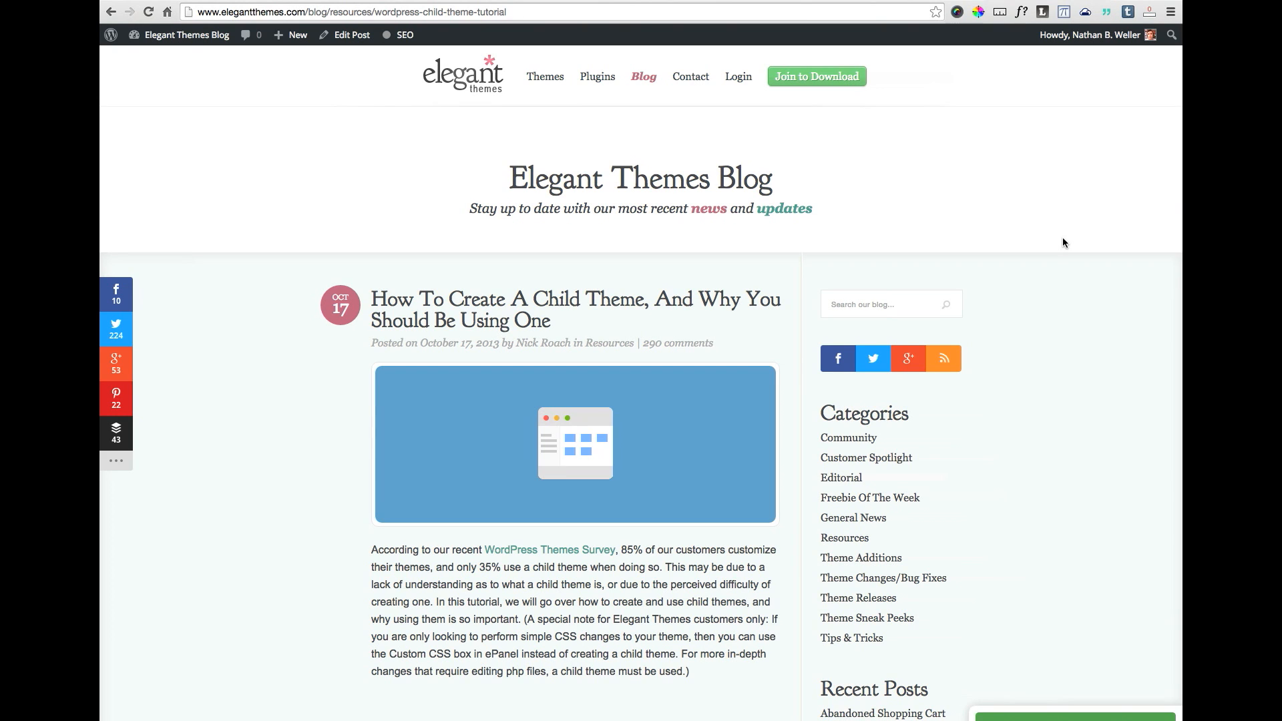
scroll(down, 3)
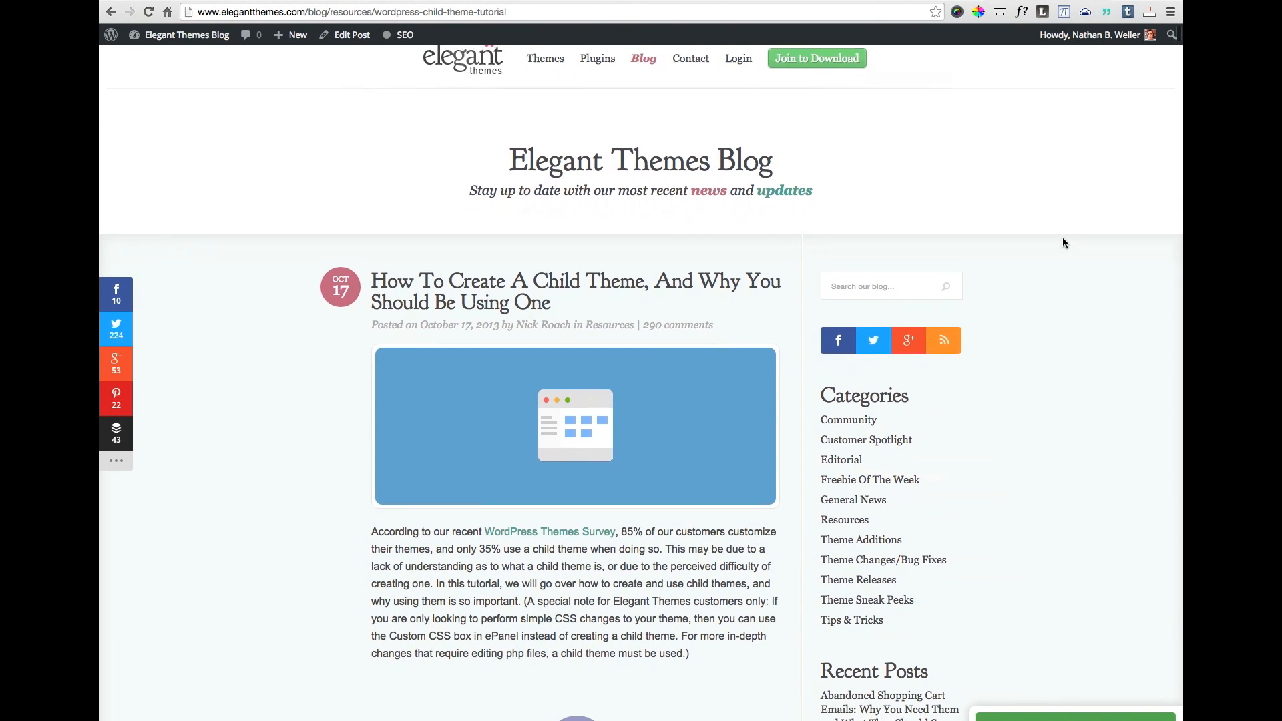
scroll(down, 3)
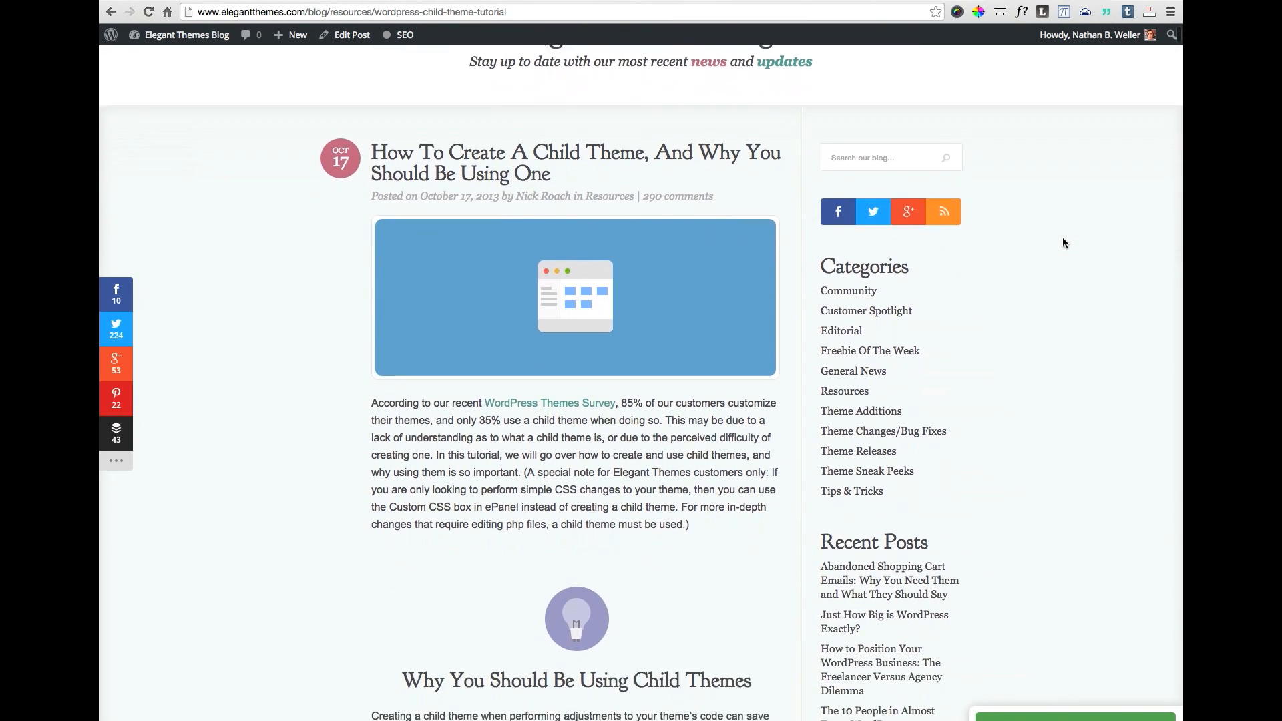
scroll(down, 3)
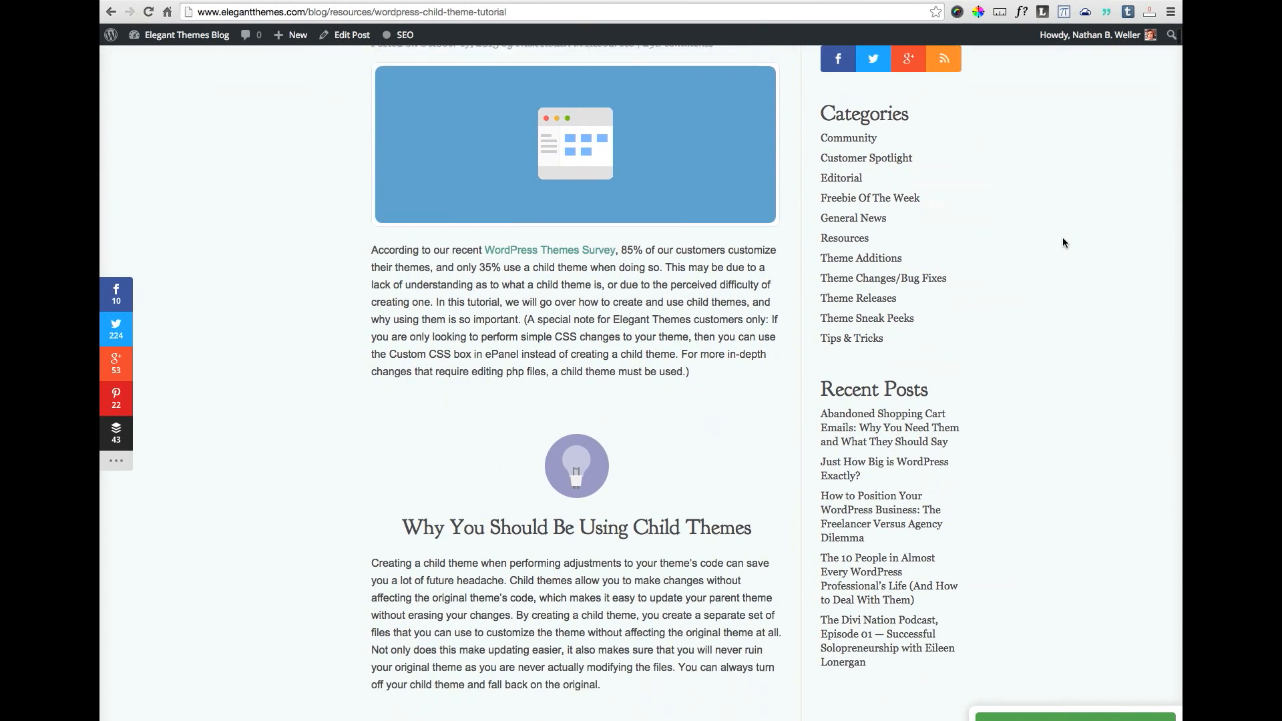
scroll(down, 3)
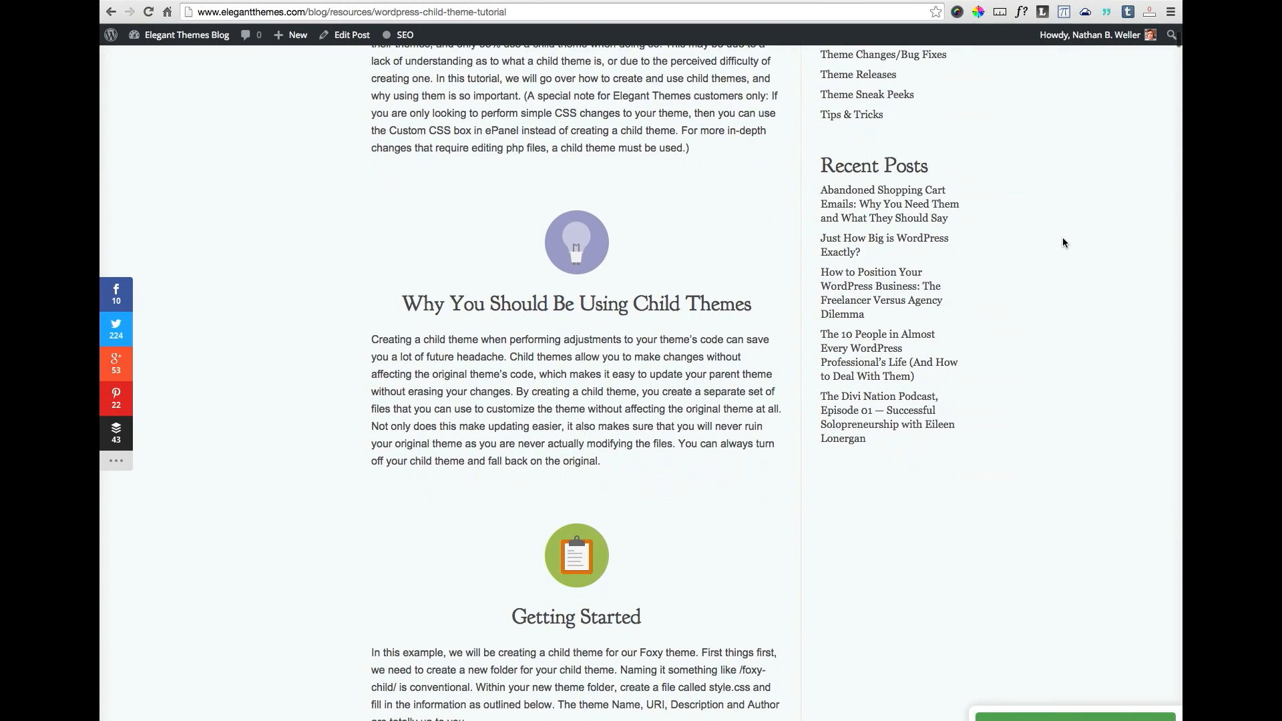
scroll(down, 3)
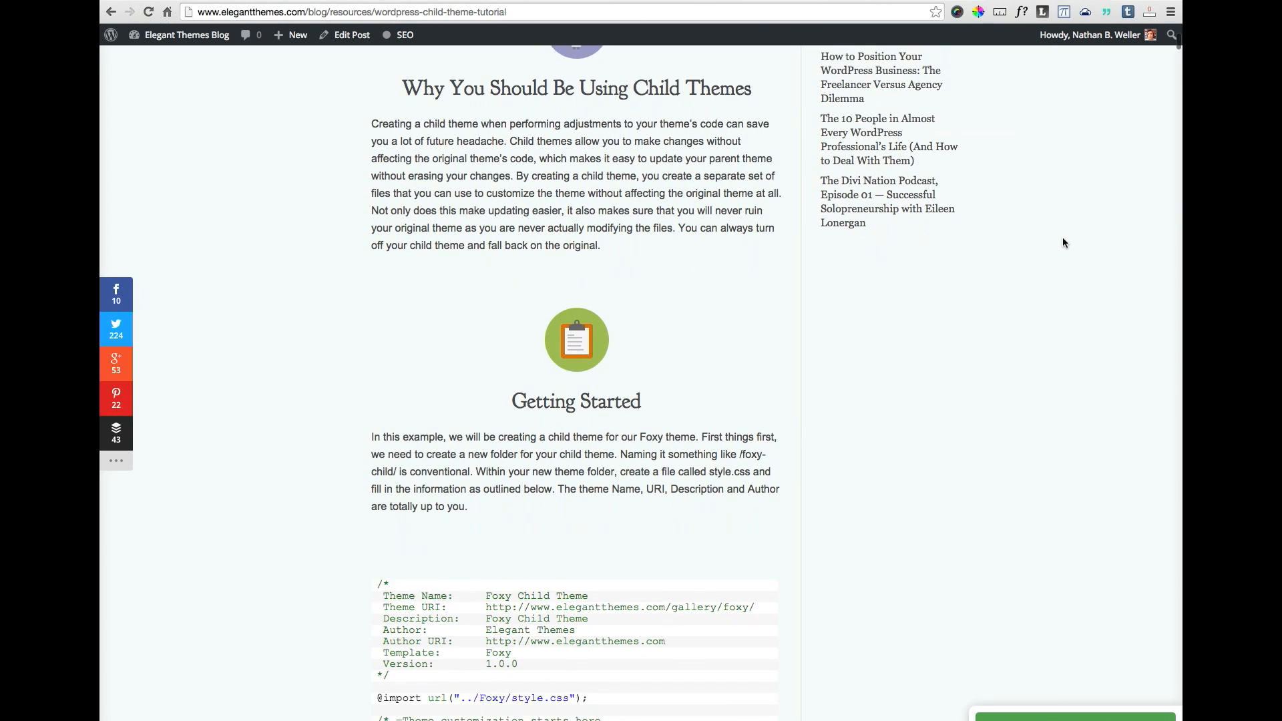
scroll(down, 3)
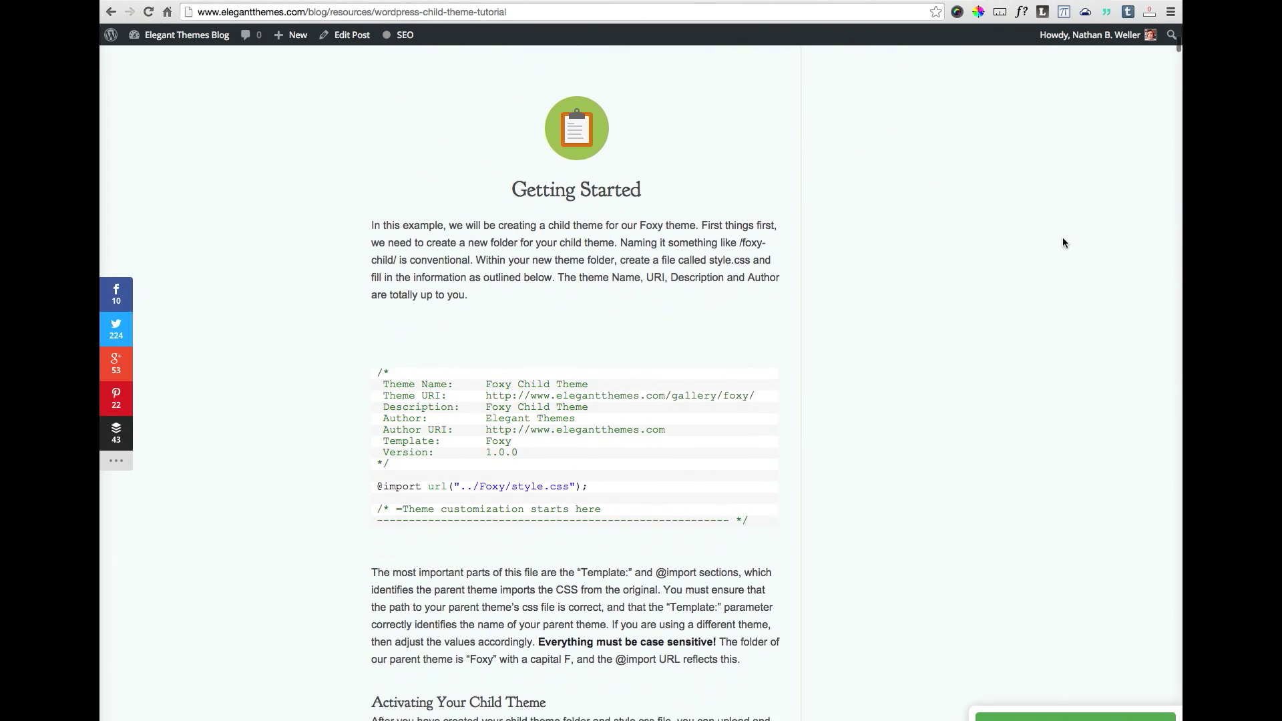
scroll(down, 3)
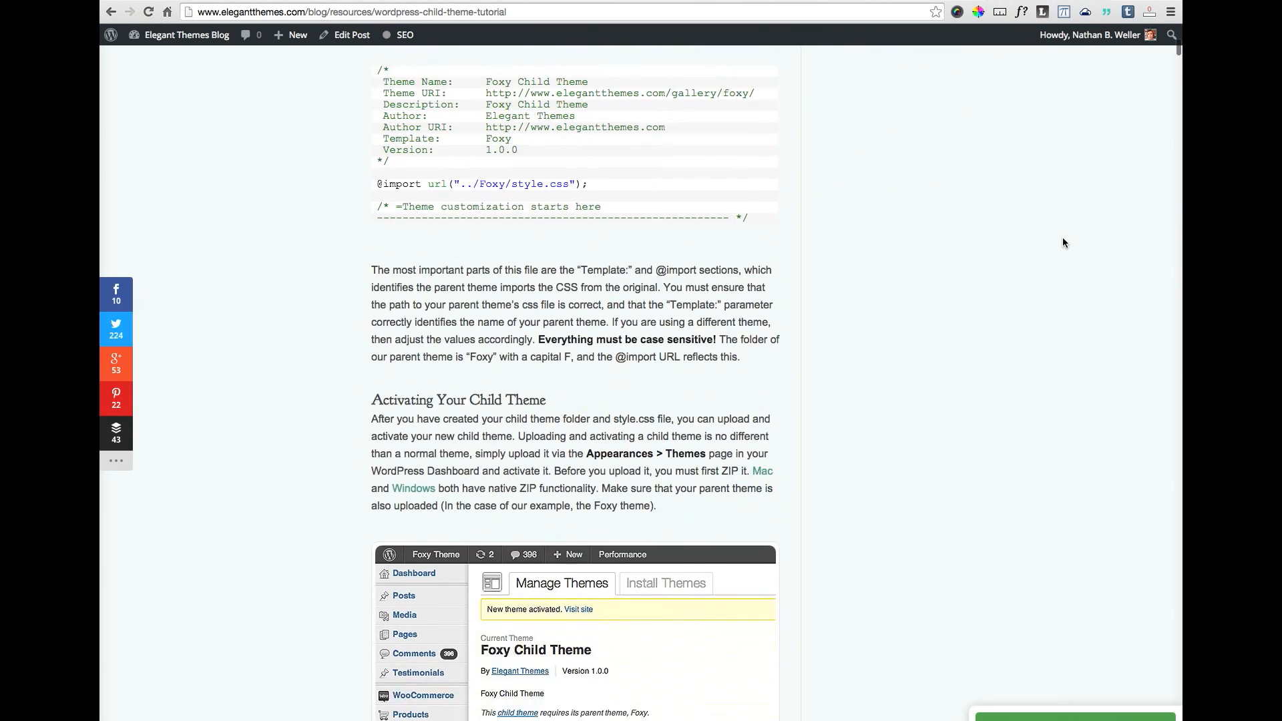
scroll(down, 3)
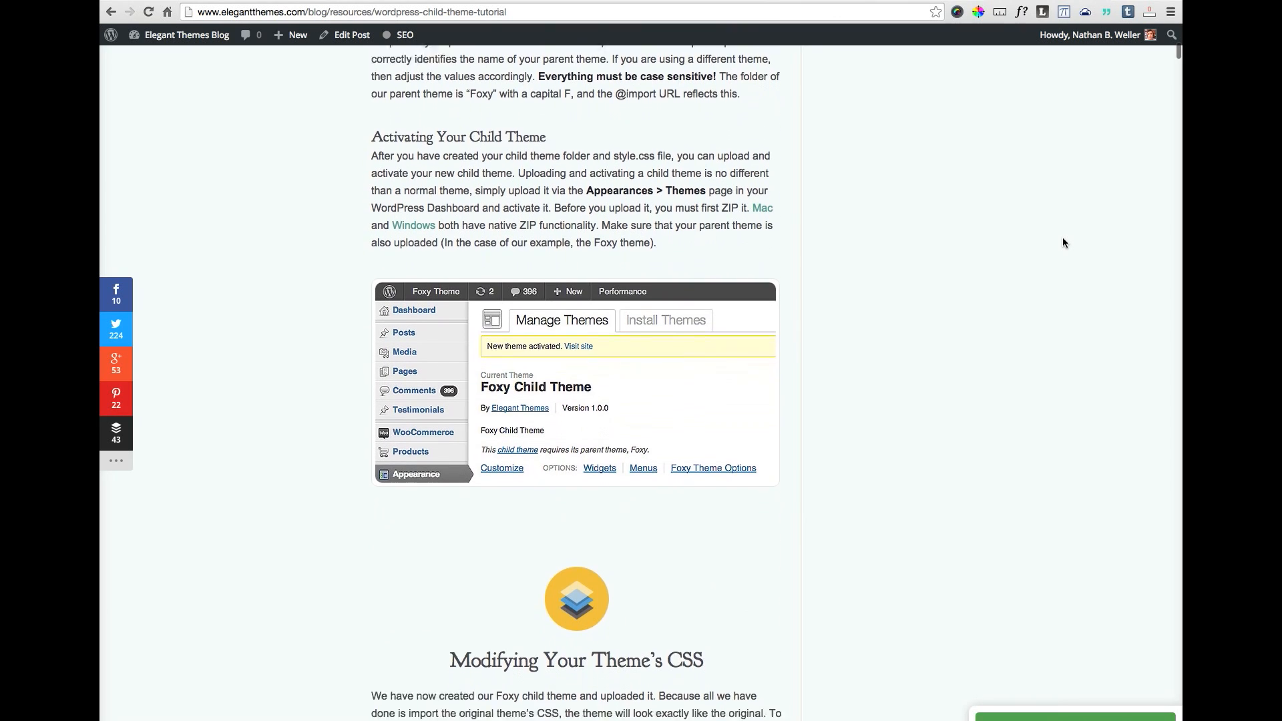
scroll(down, 3)
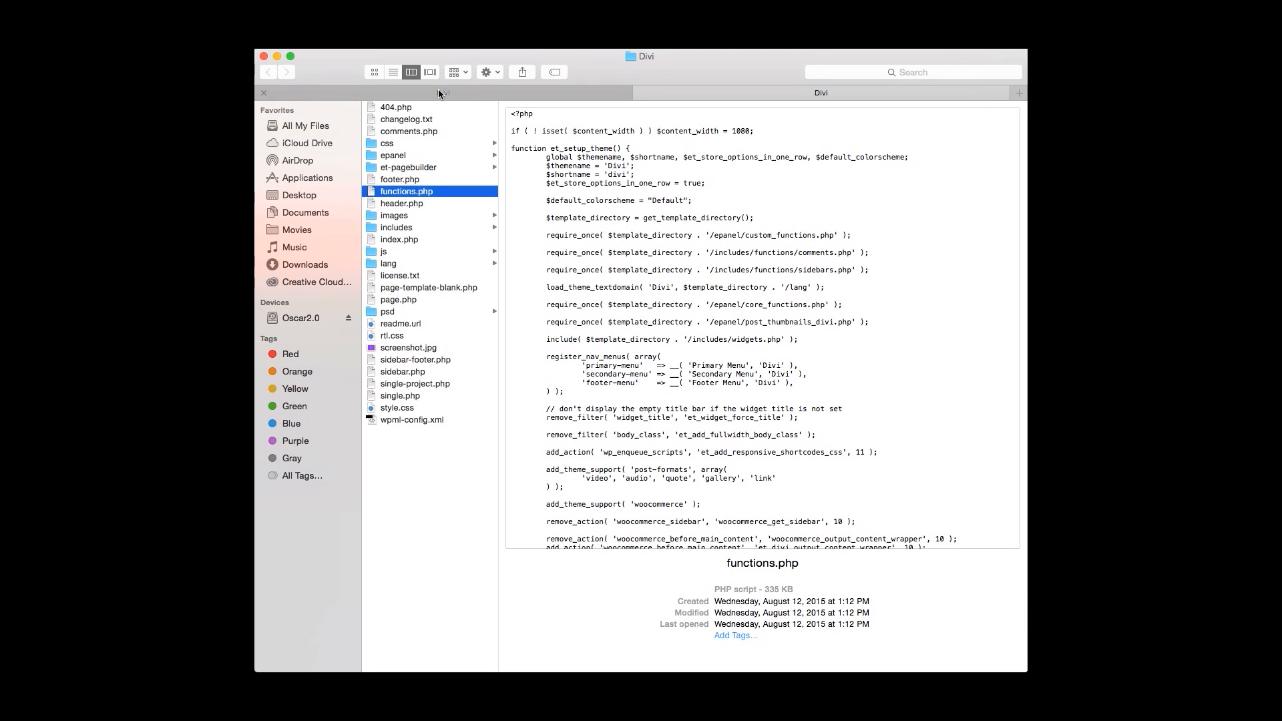
mouse_move(445, 105)
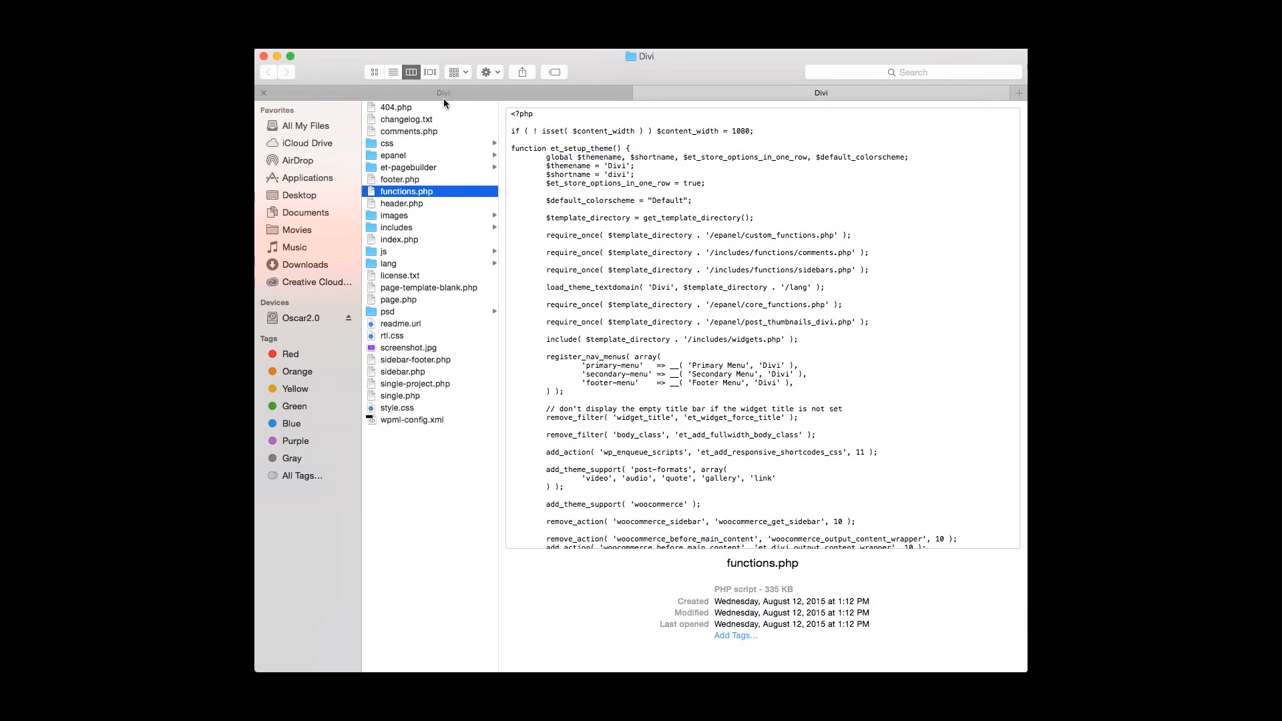
mouse_move(408, 203)
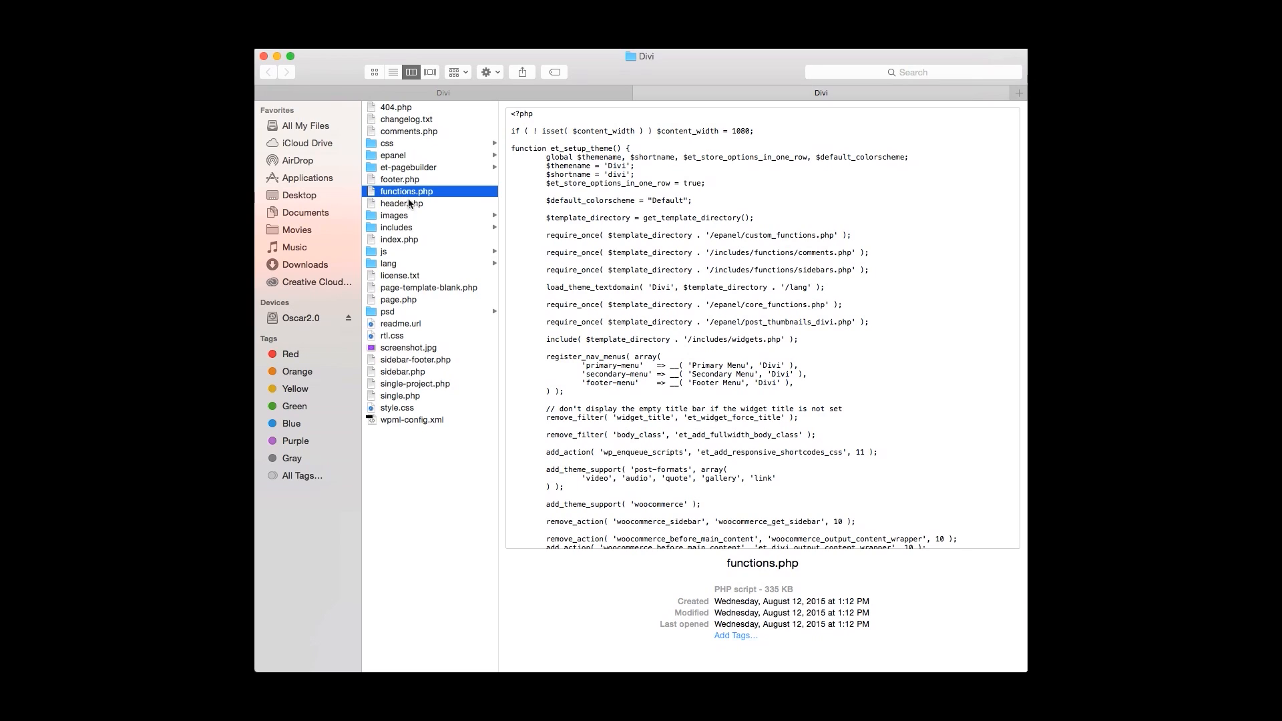
right_click(404, 191)
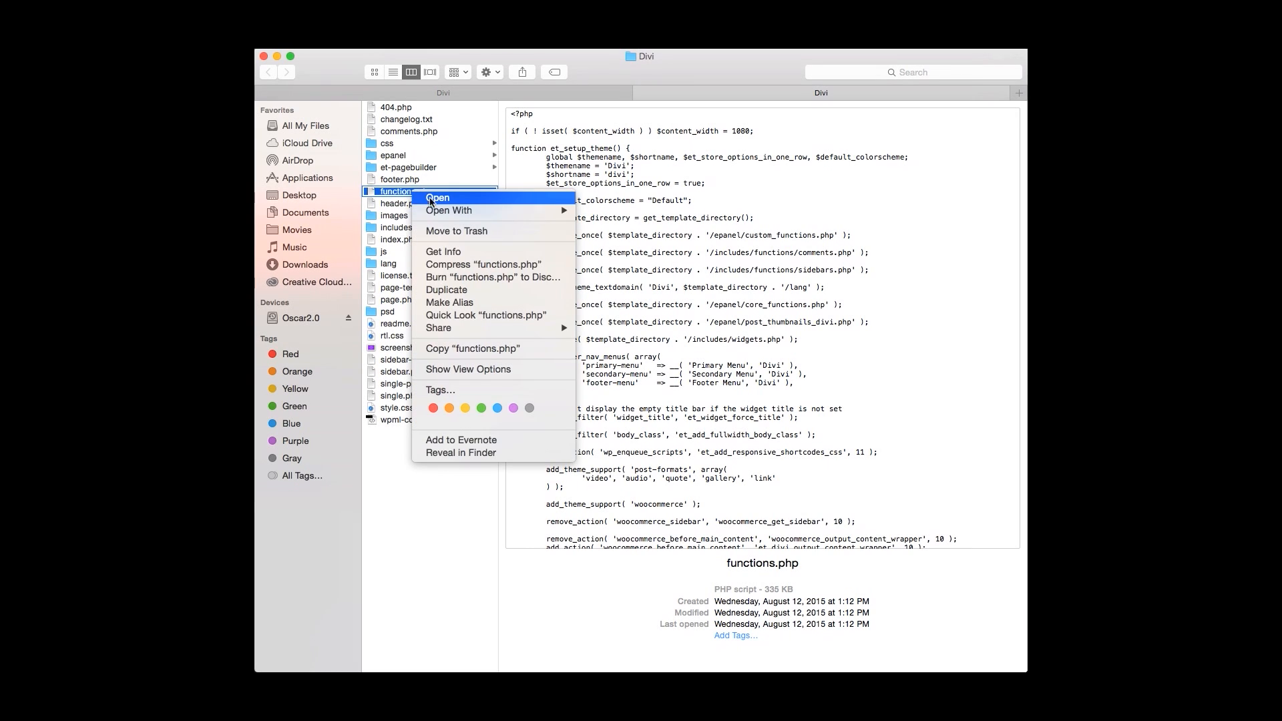
mouse_move(486, 315)
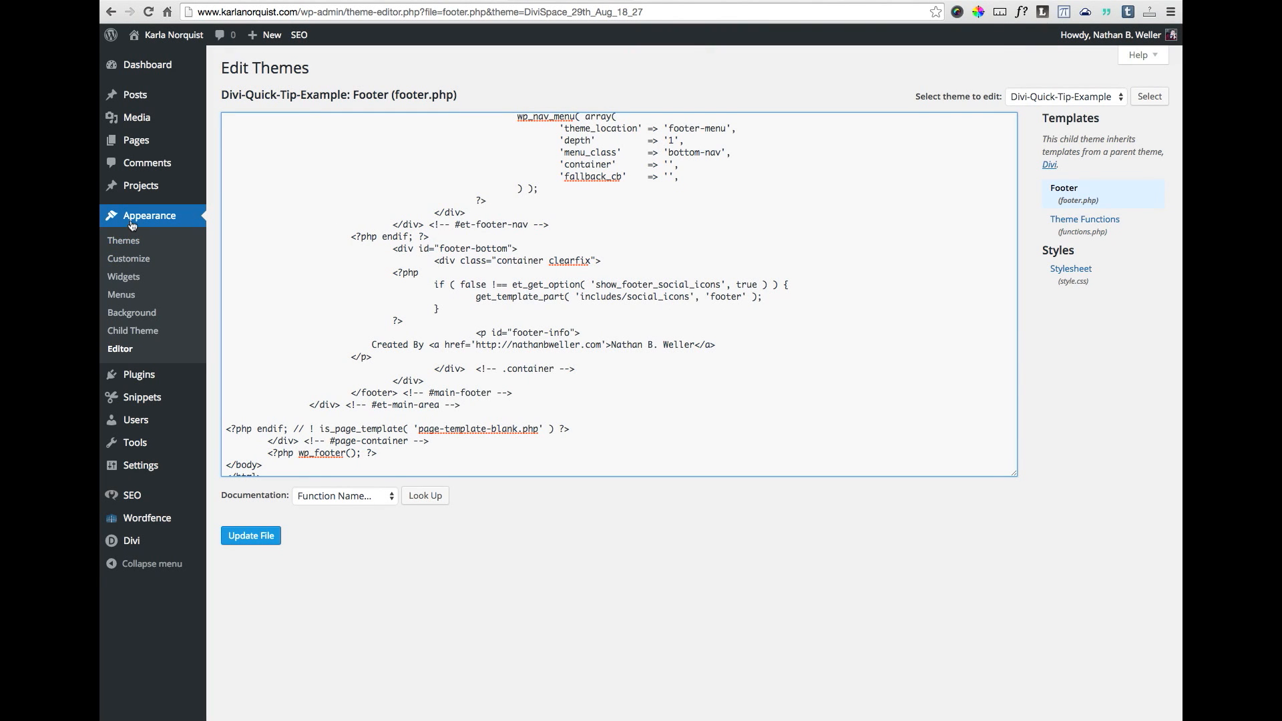
- In the Theme Editor, update the child theme's footer.php with the 'Created By Nathan B. Weller' credits line
click(1071, 268)
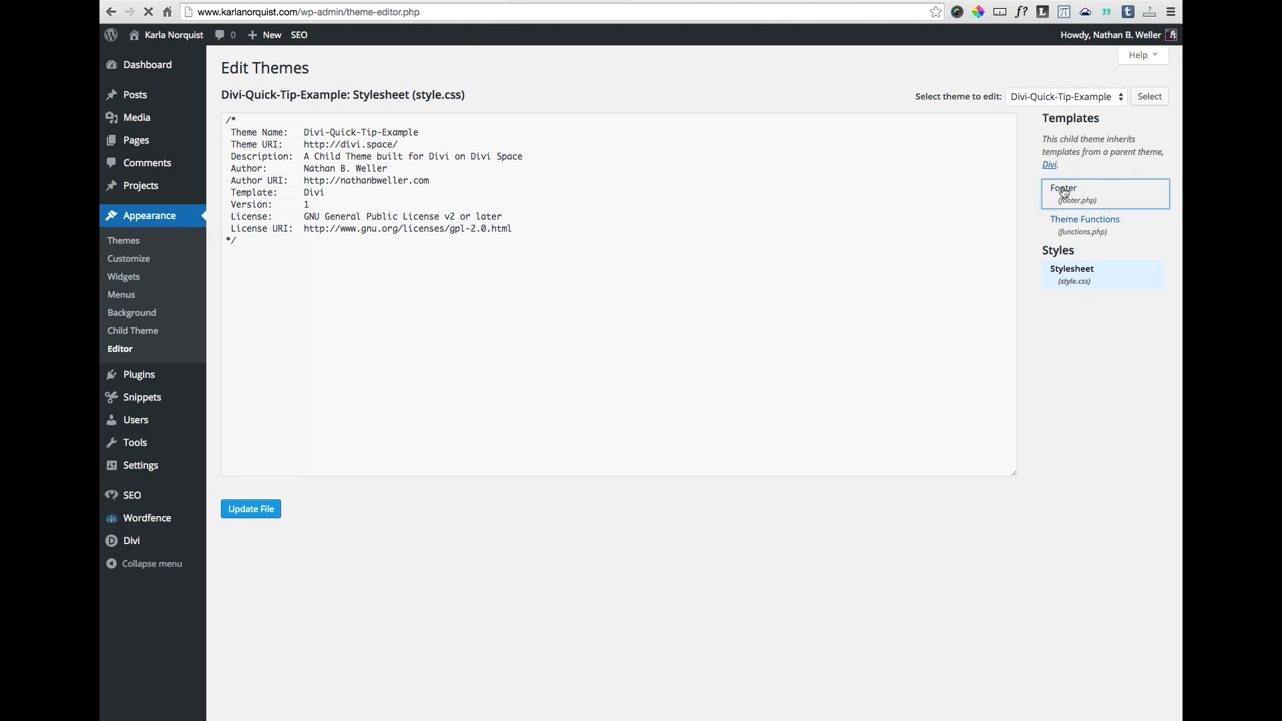
click(1062, 192)
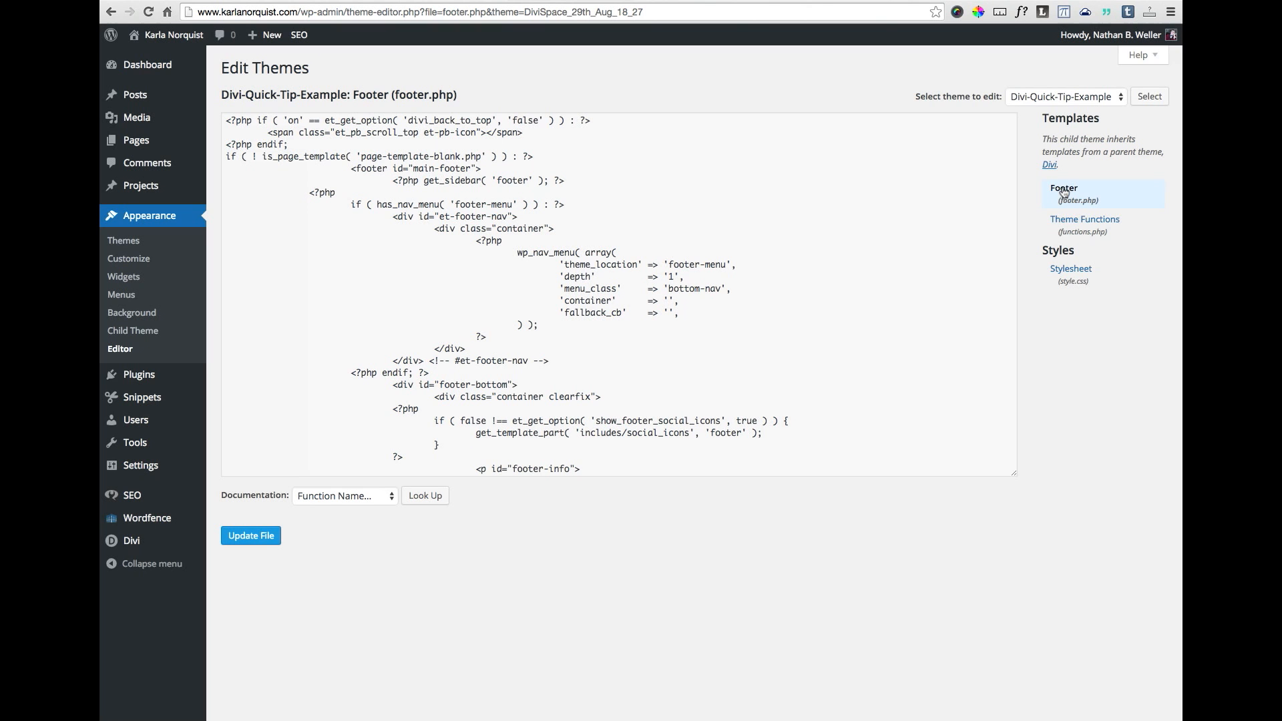
scroll(down, 3)
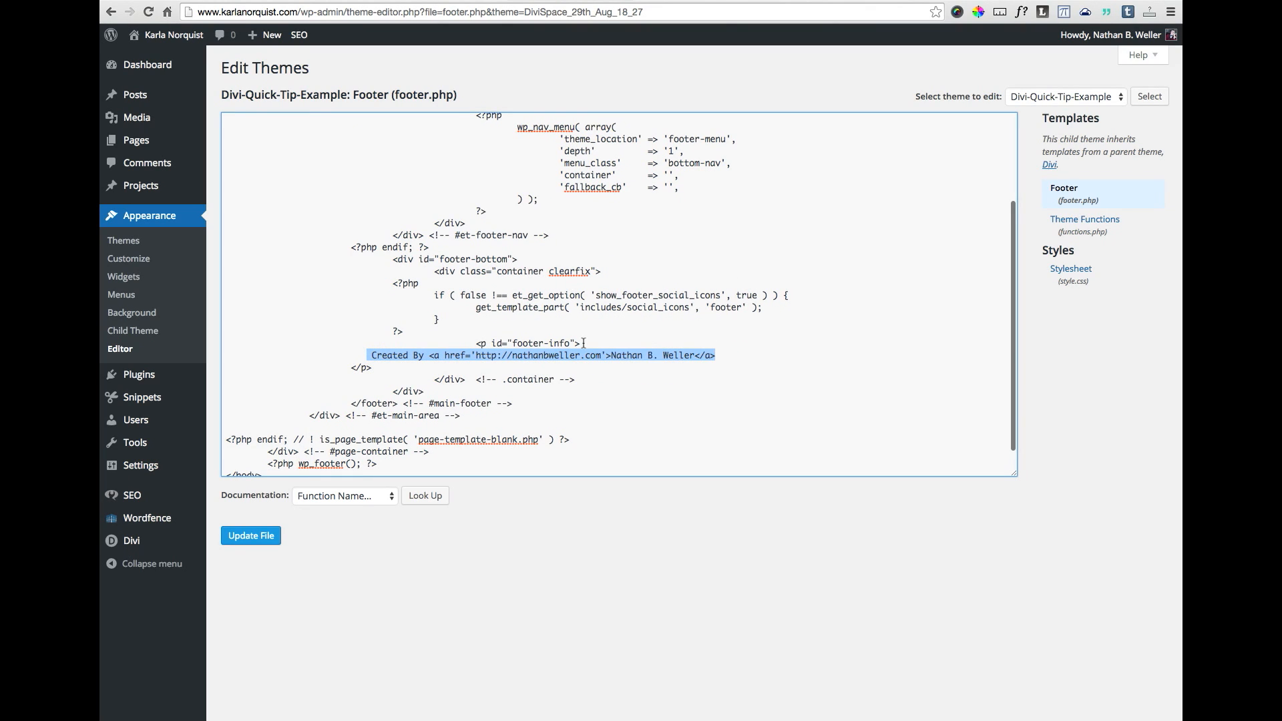
click(251, 536)
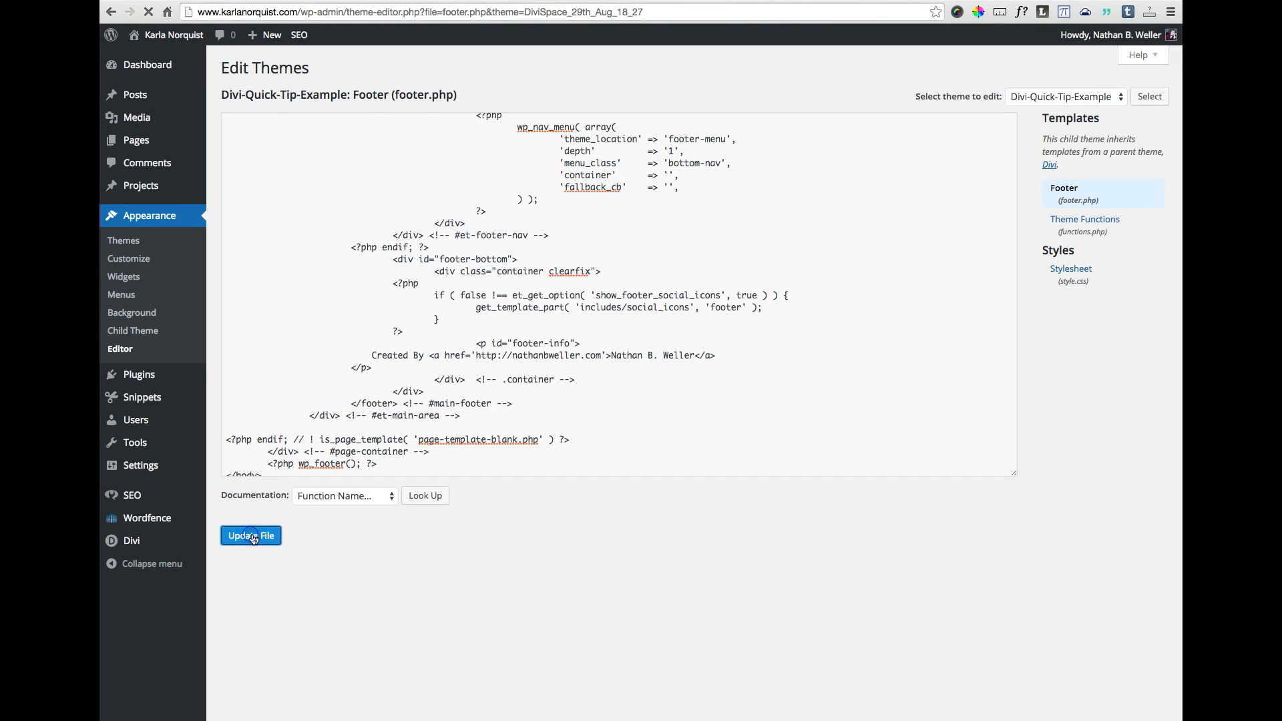
- View the live Divi site's footer showing the 'Created By Nathan B. Weller' credits
click(251, 535)
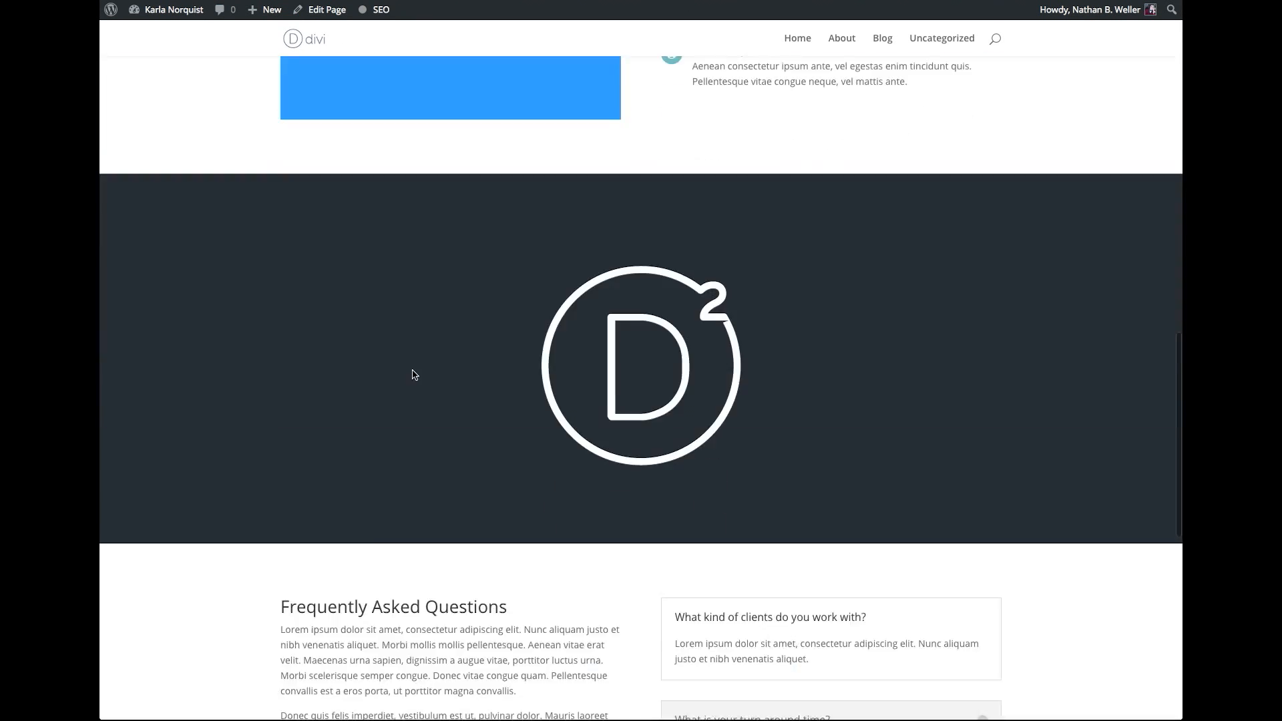
scroll(down, 3)
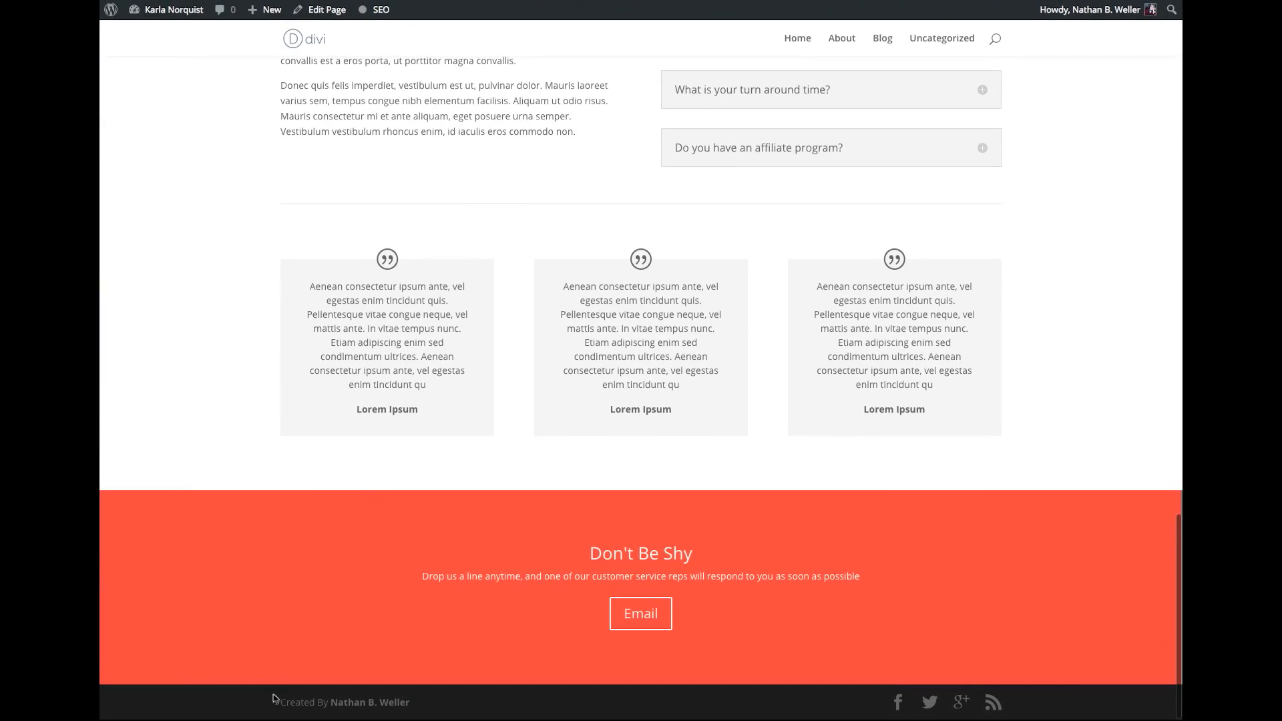
mouse_move(310, 699)
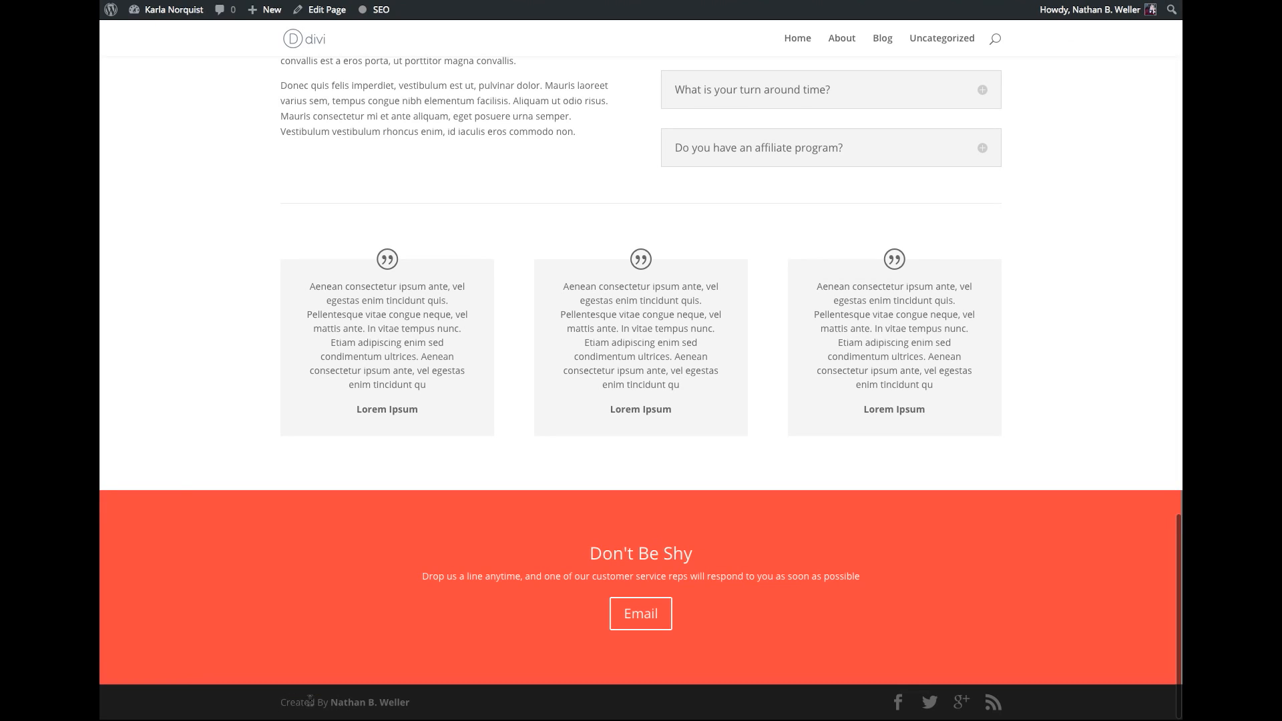
mouse_move(257, 623)
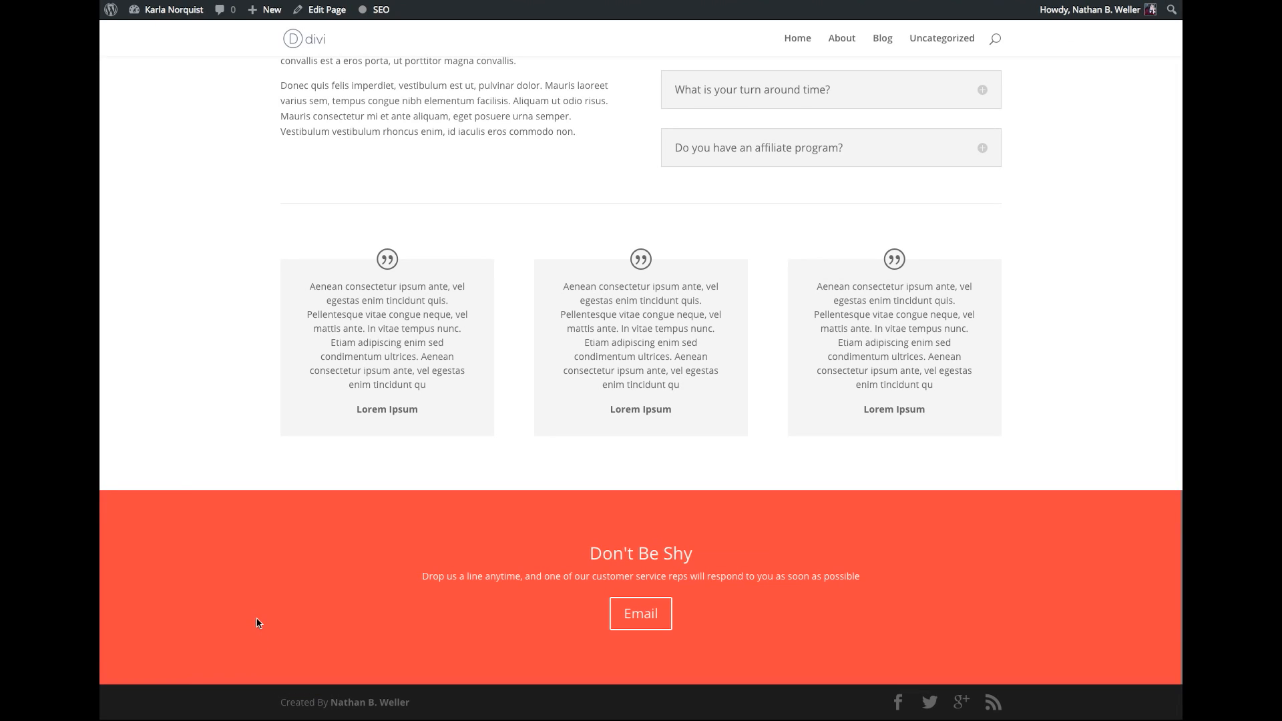